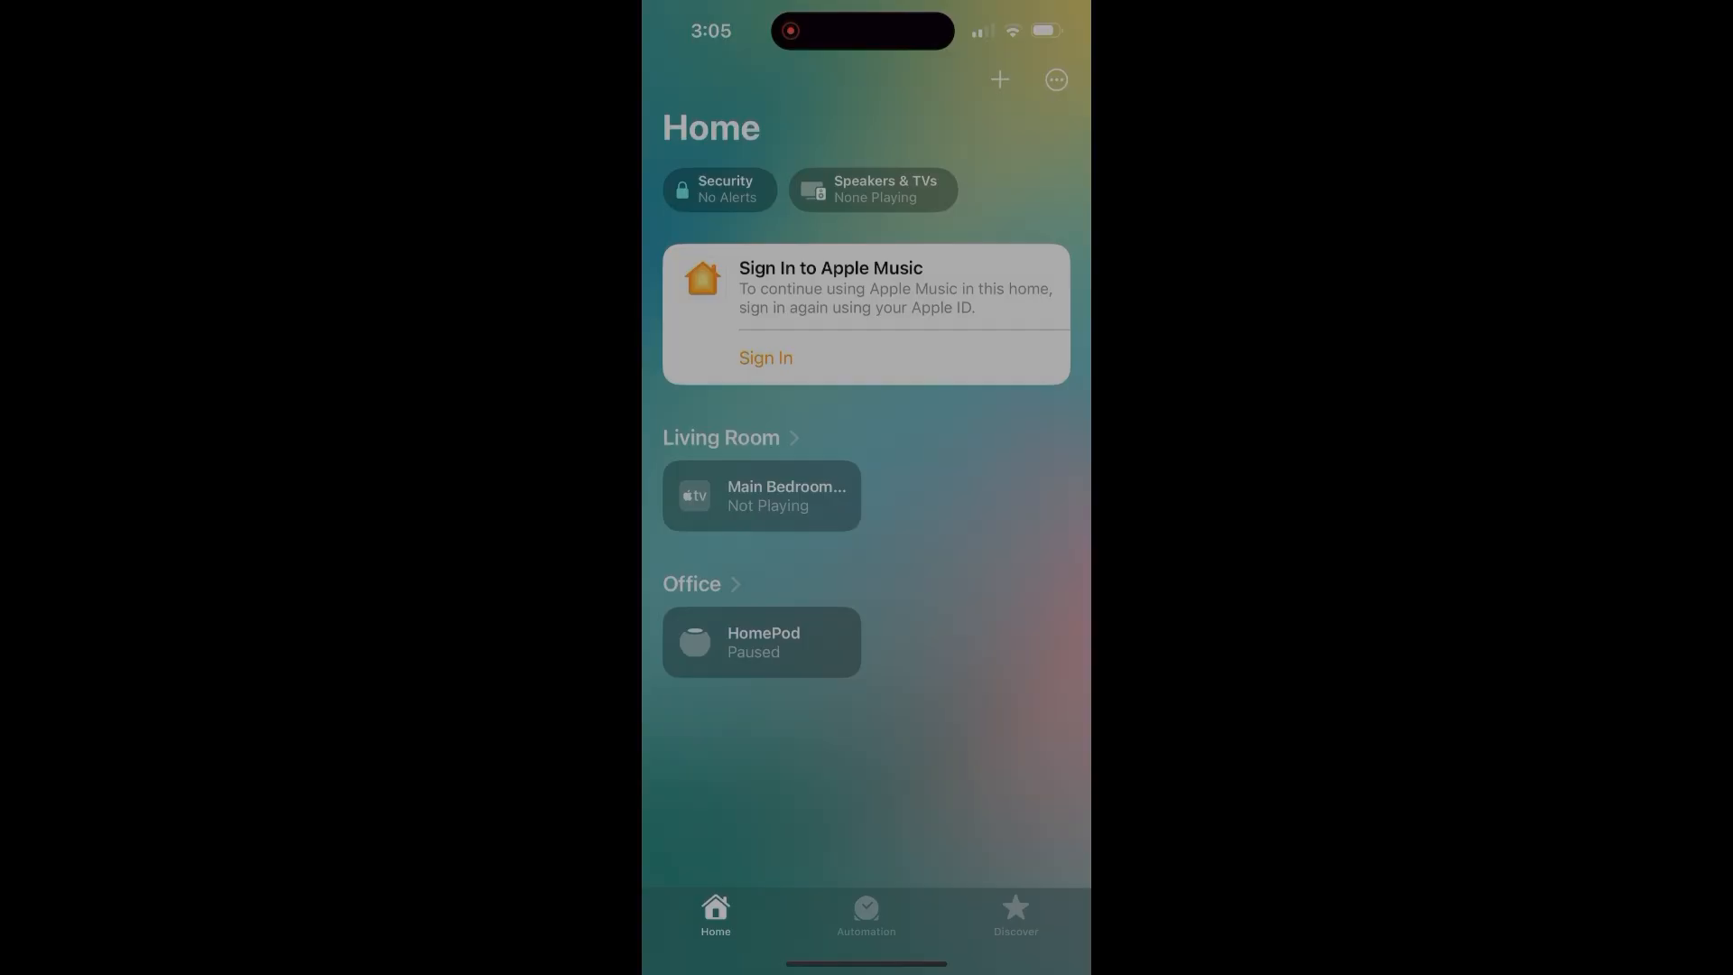
# Step: Start adding a new accessory so the detected smart plug's Outlet card appears
pyautogui.click(998, 78)
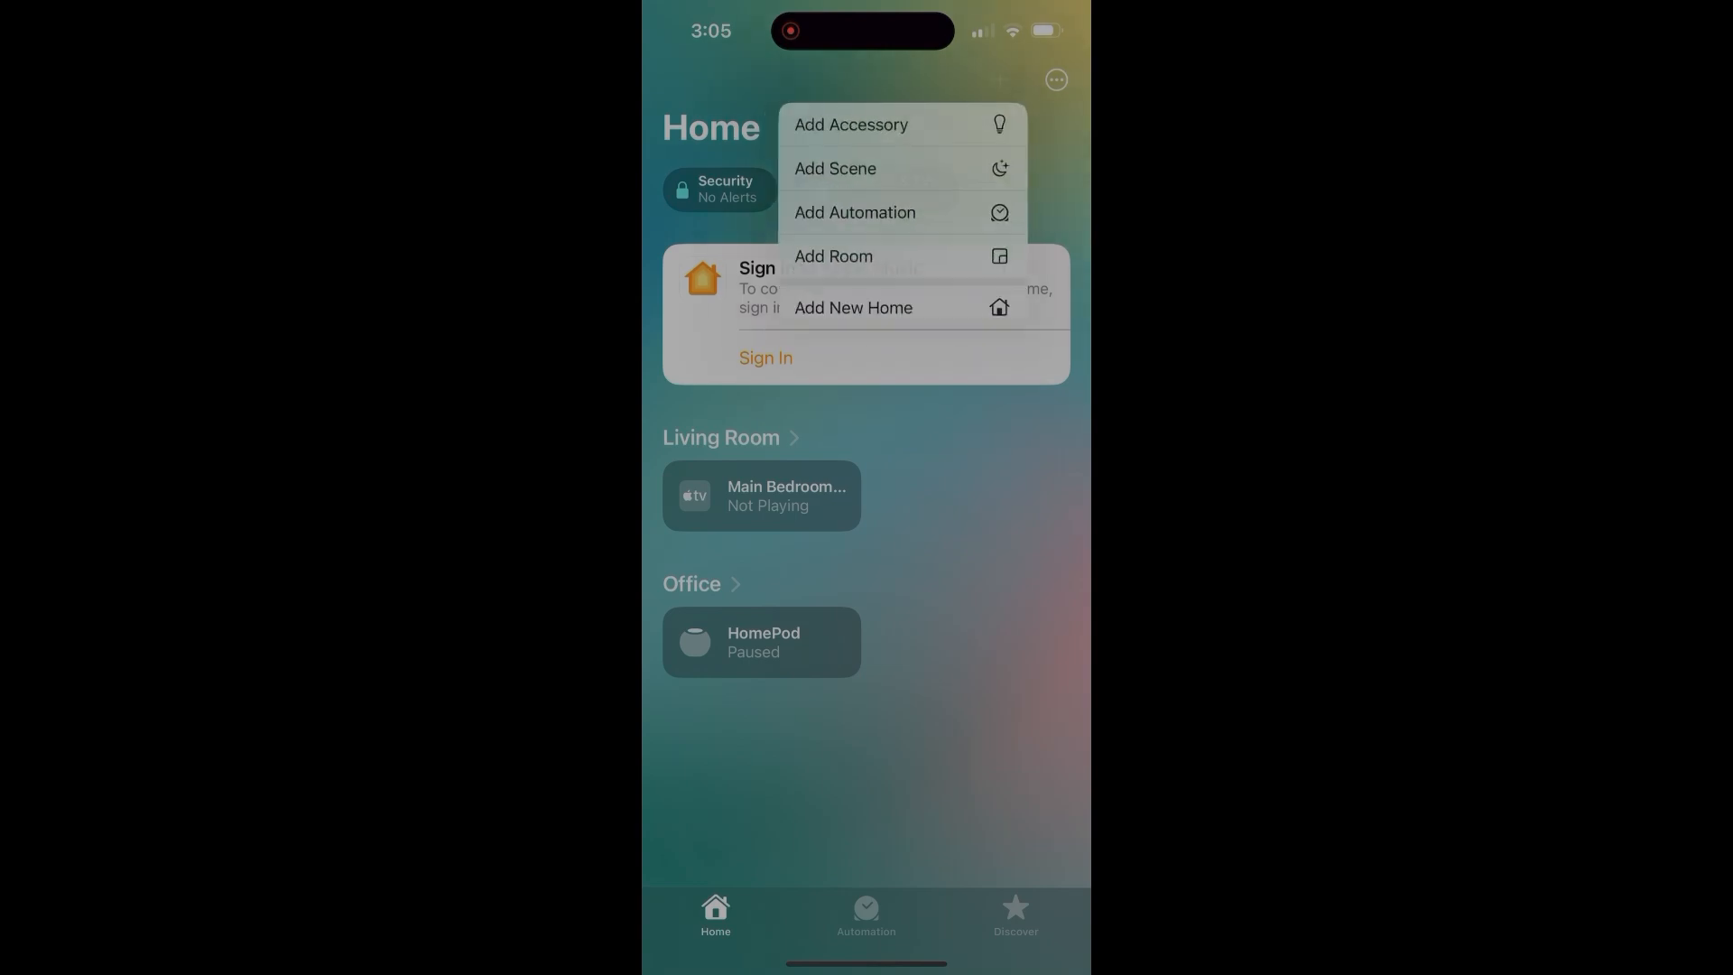
pyautogui.click(851, 124)
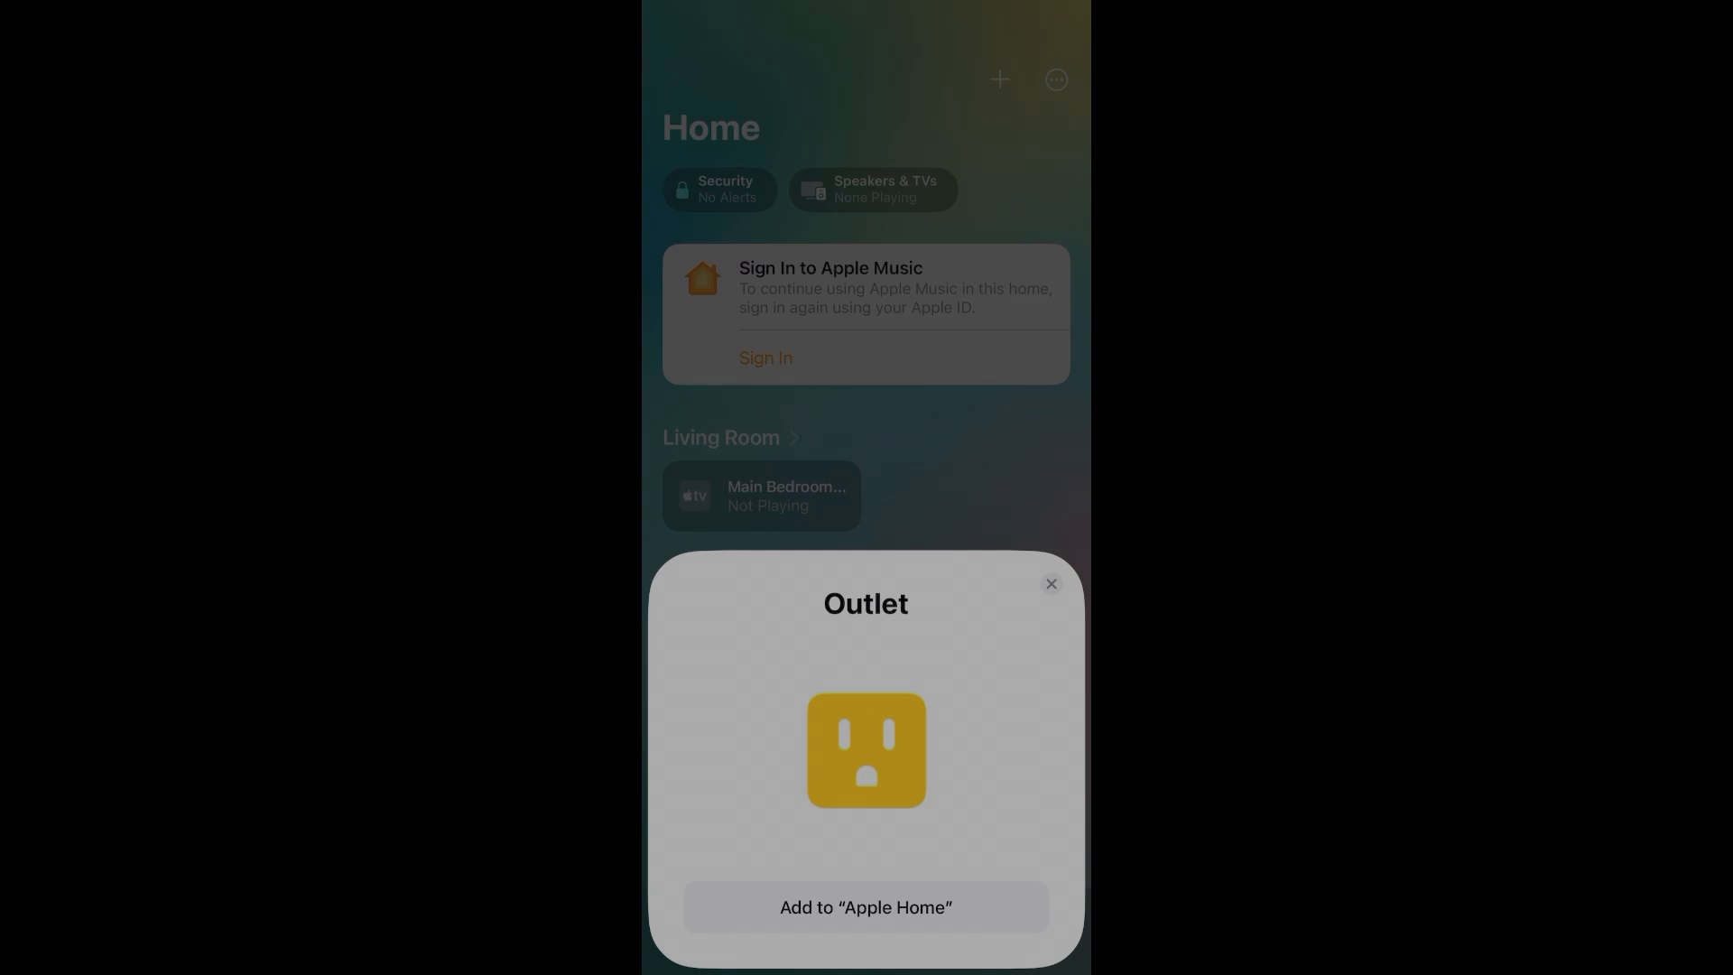
# Step: Add the detected Outlet to the "Apple Home" home to reach the location picker
pyautogui.click(865, 906)
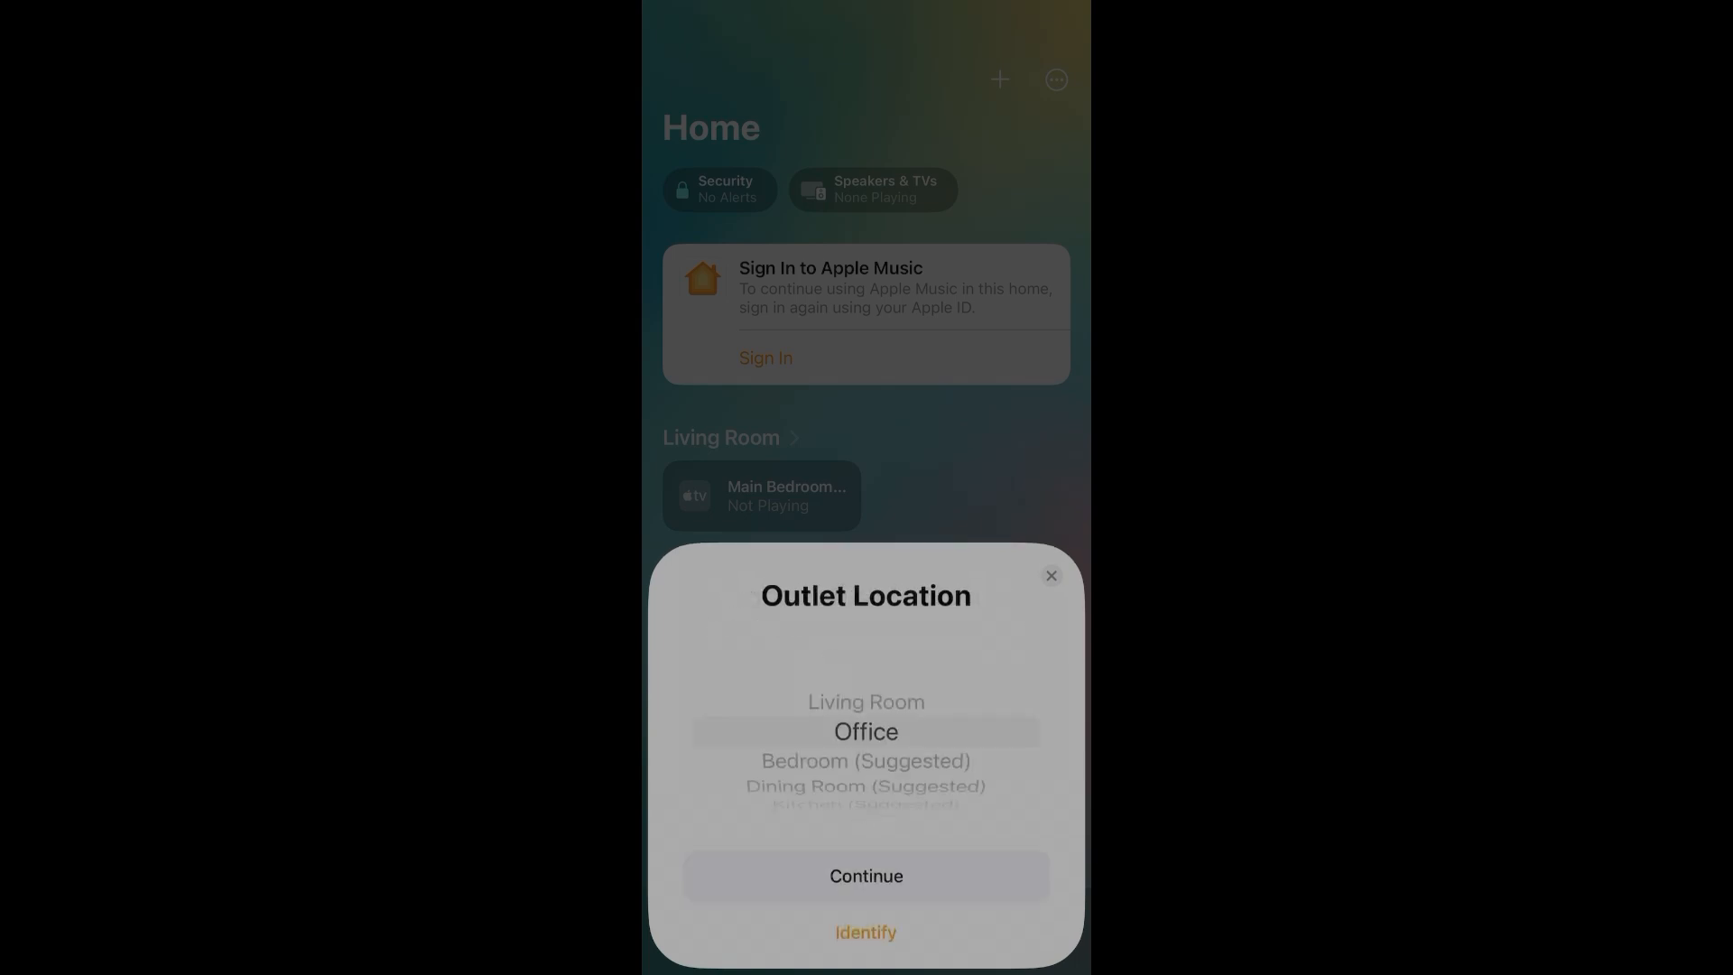
# Step: Set up the outlet as 'Plant Light' in Dining Room, displayed as an Outlet
pyautogui.scroll(-3)
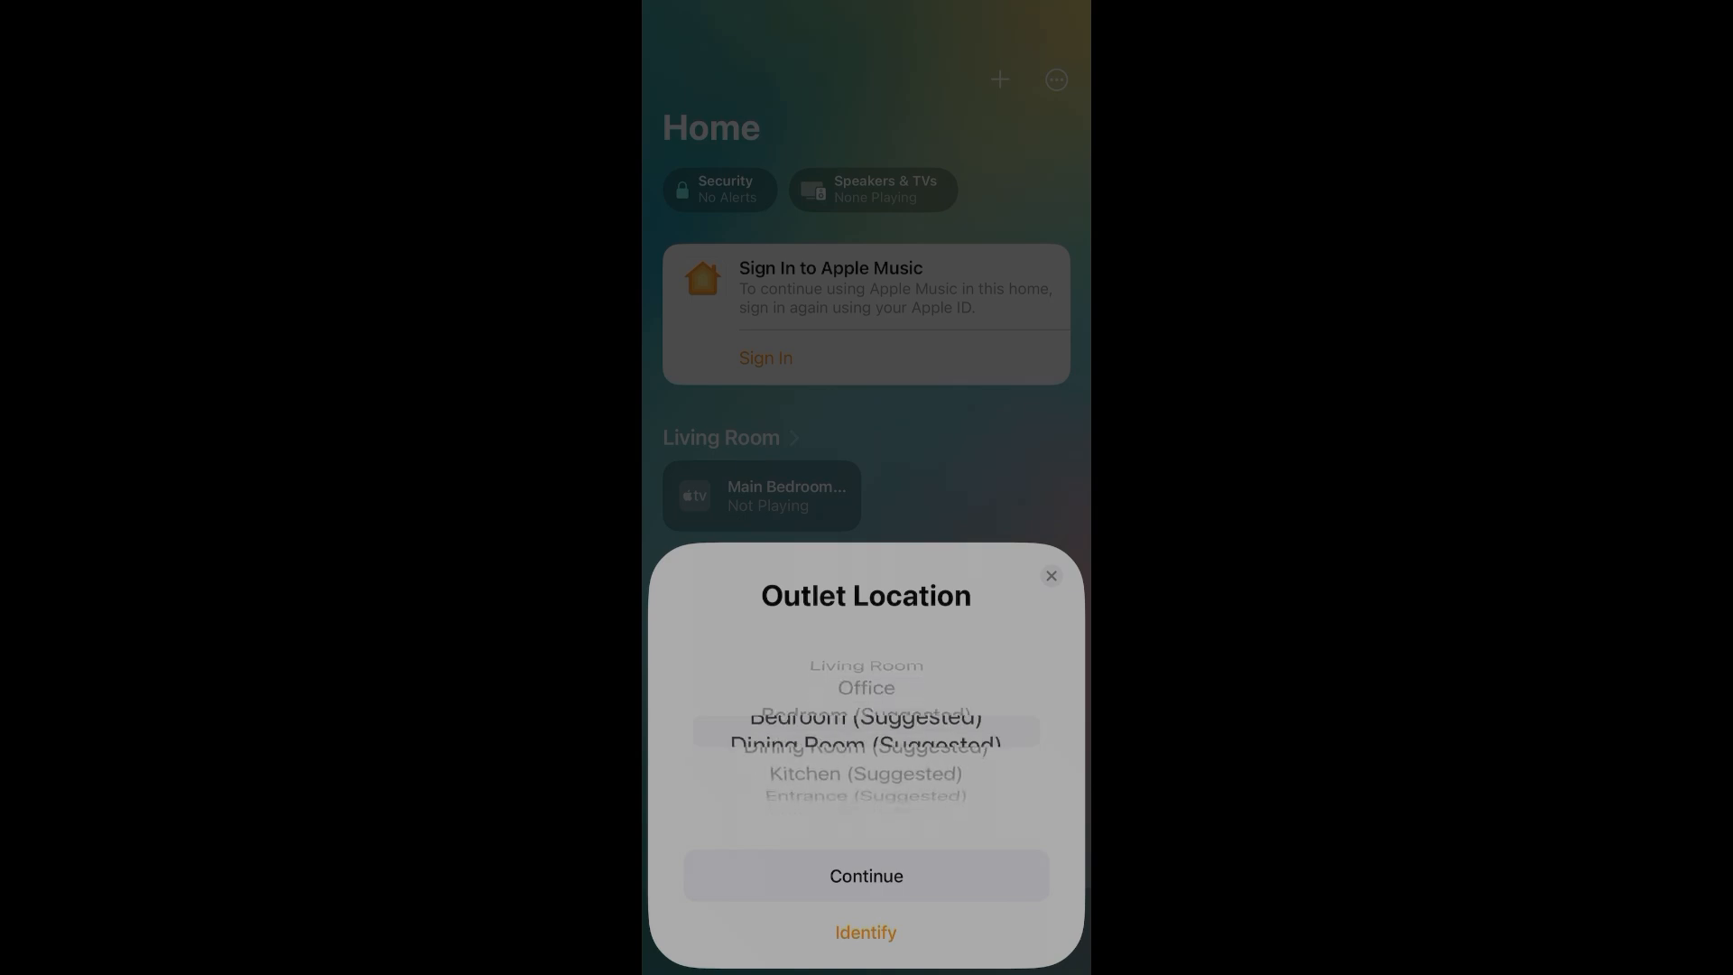
pyautogui.click(865, 875)
pyautogui.write('Plant')
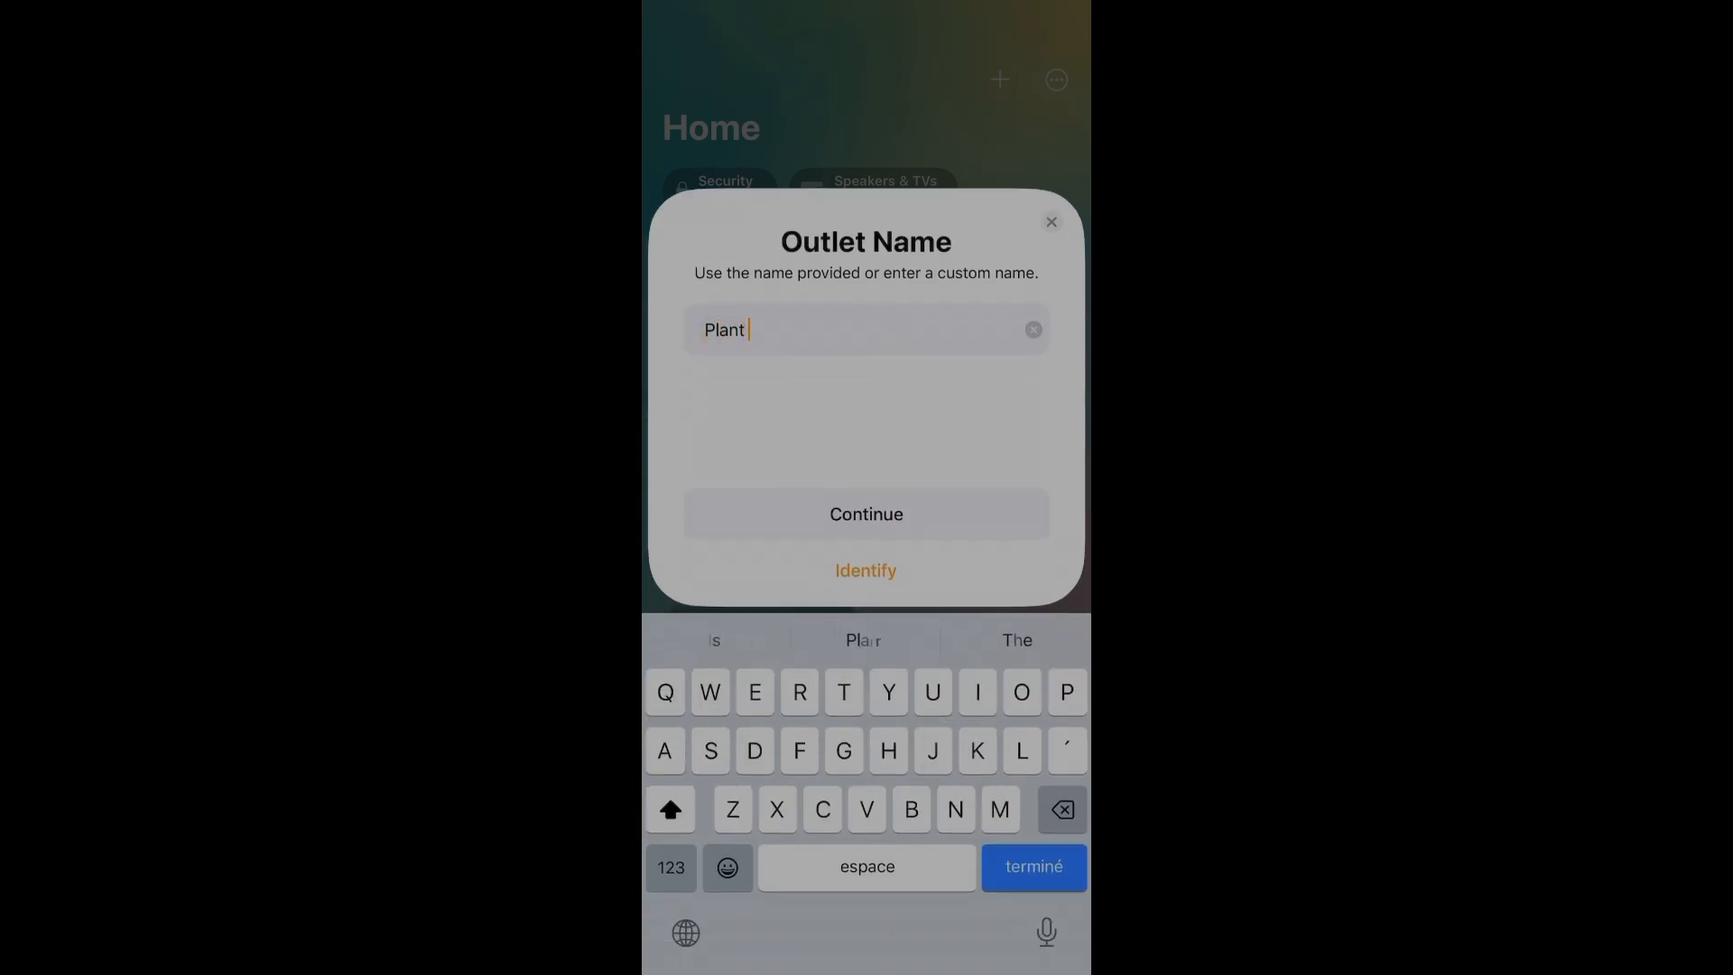
pyautogui.write('Ligh')
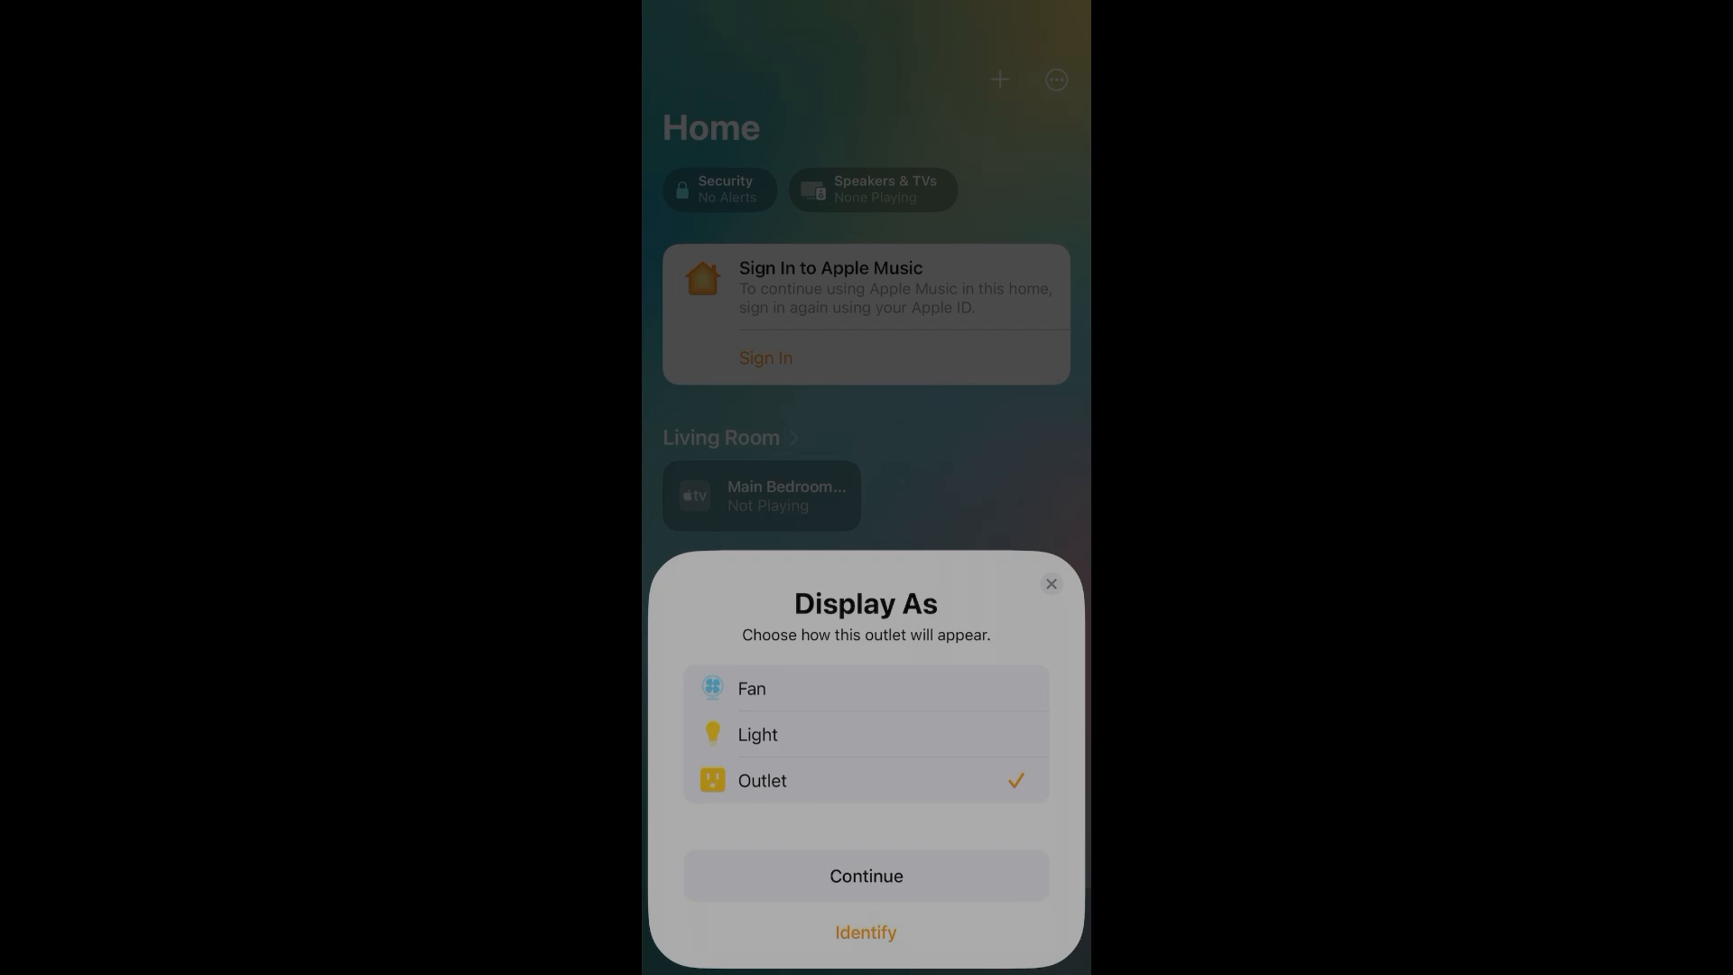
pyautogui.click(866, 875)
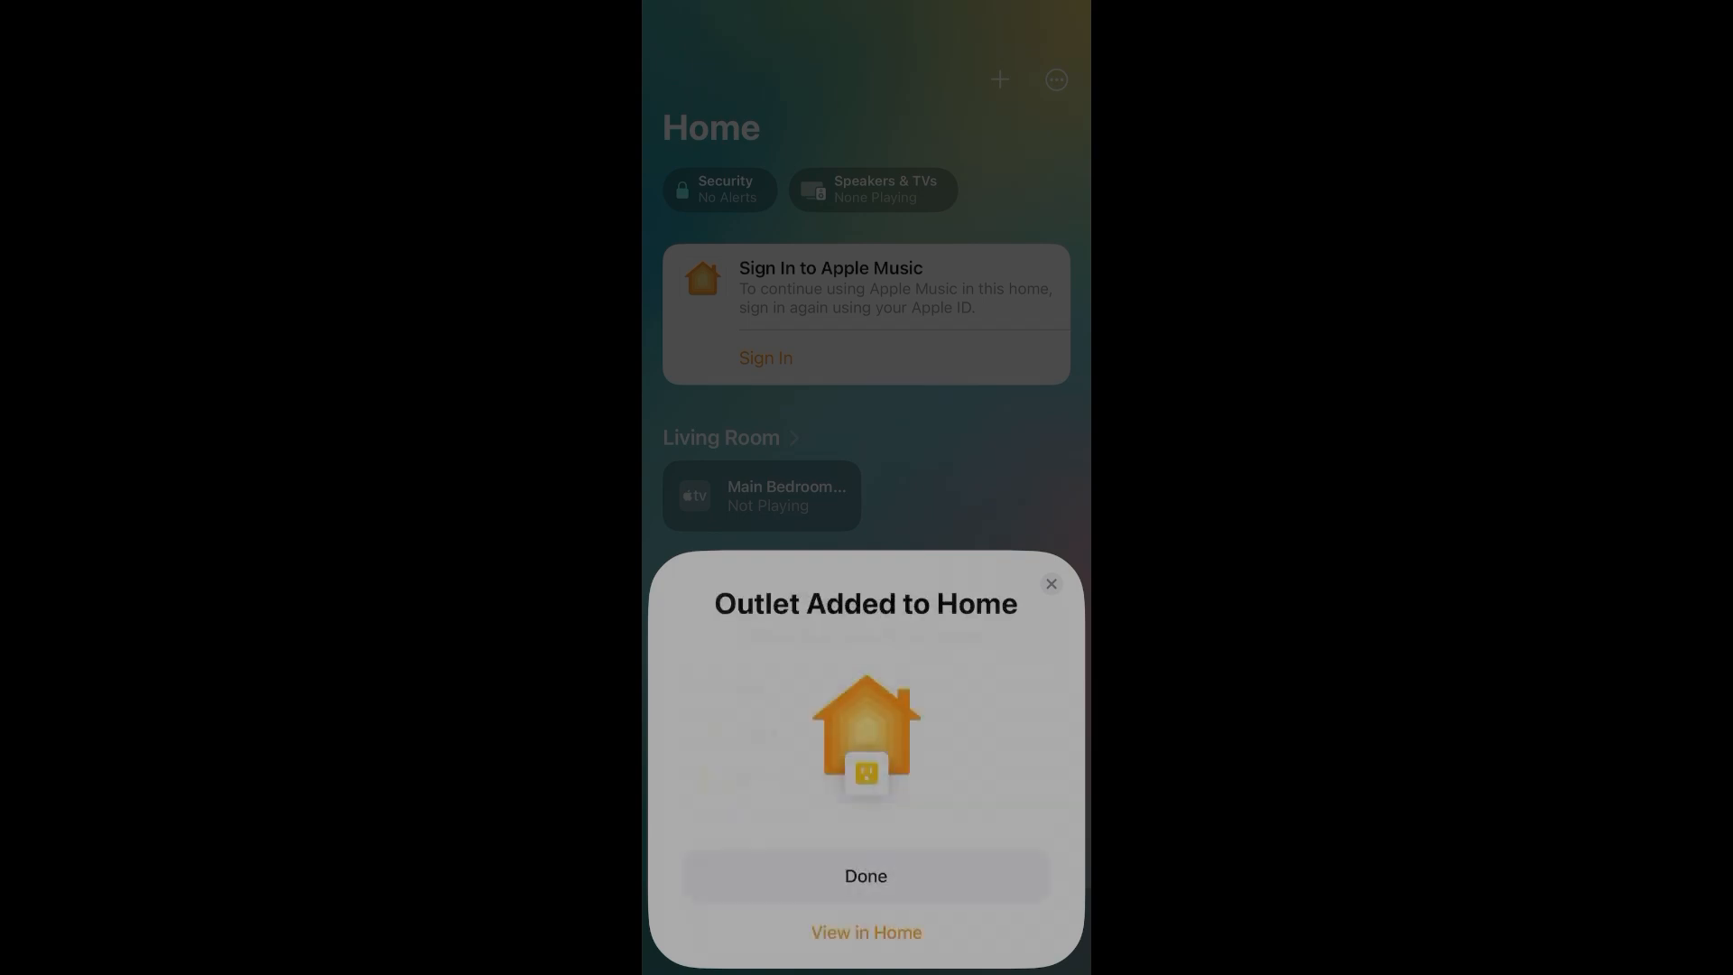
pyautogui.click(865, 875)
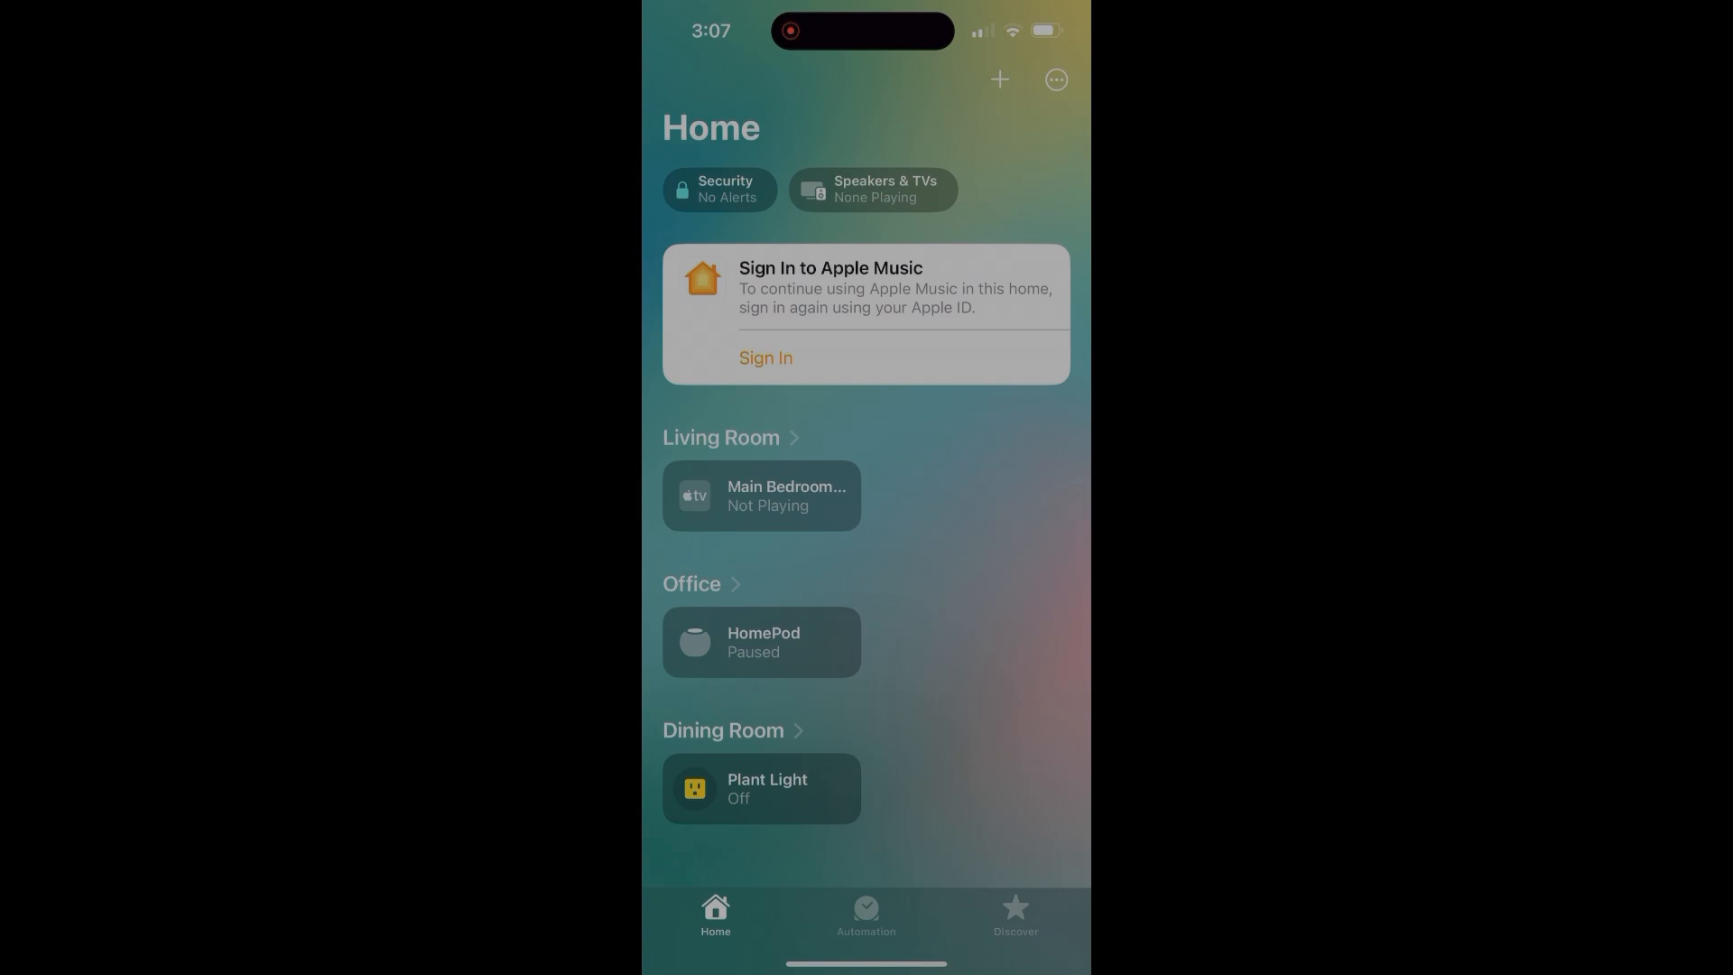
# Step: Turn on Plant Light from the Dining Room and open its accessory settings
pyautogui.click(723, 729)
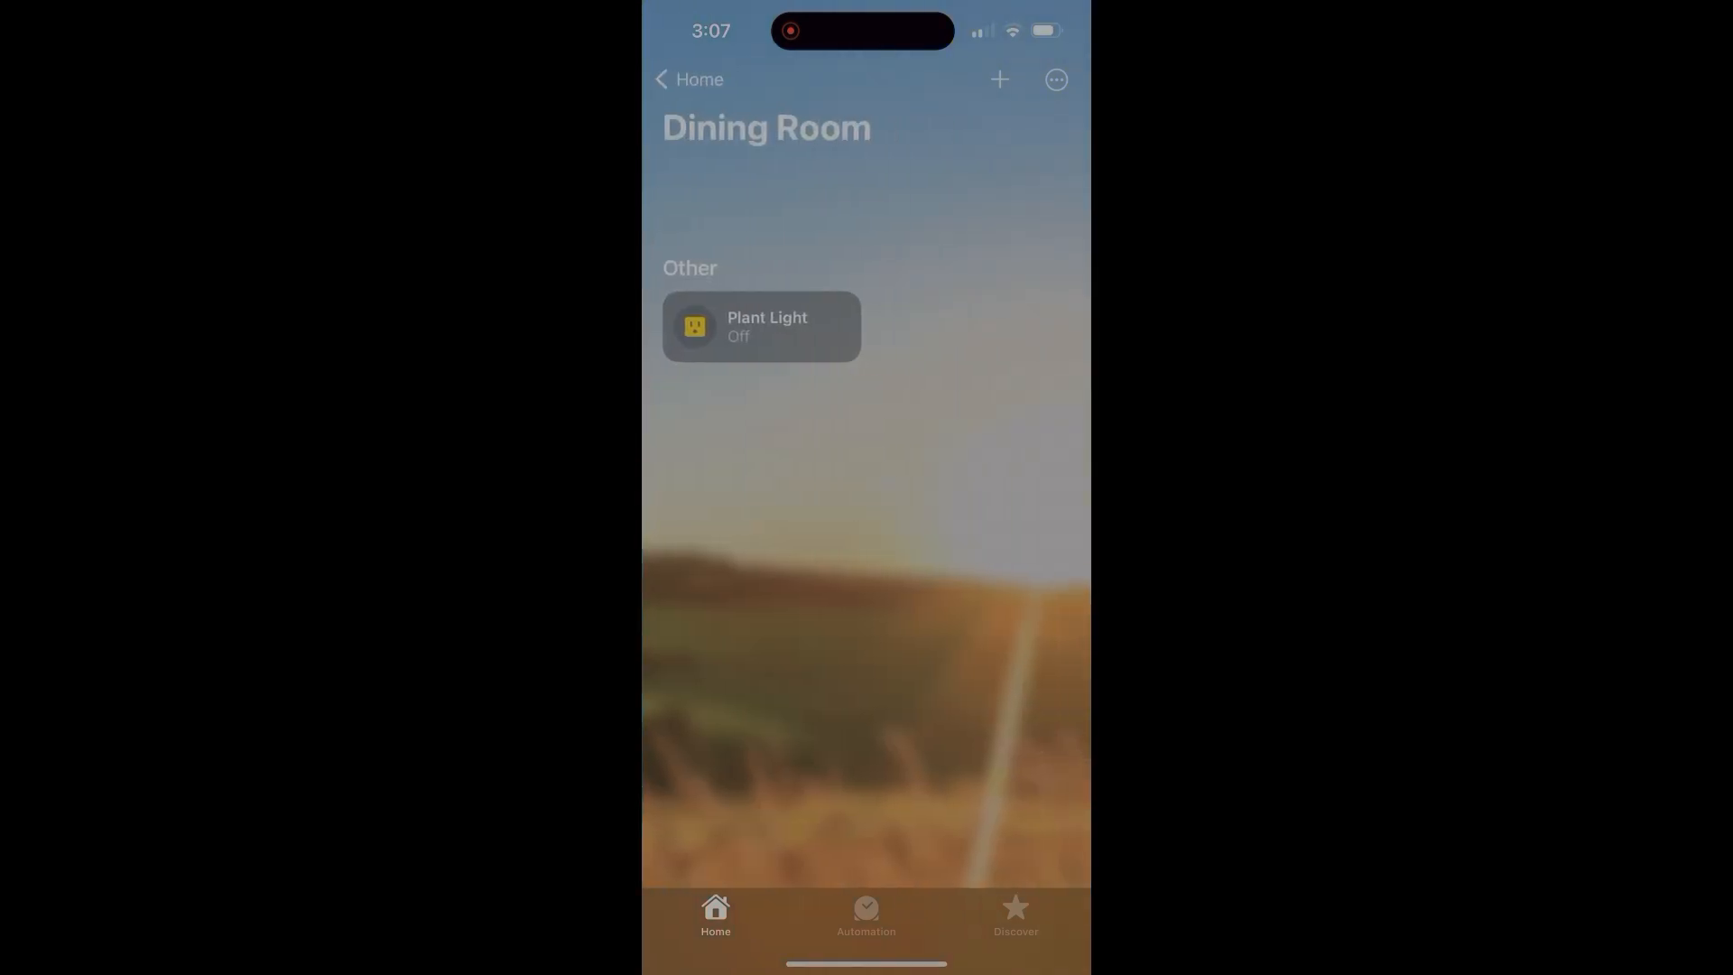
pyautogui.click(761, 325)
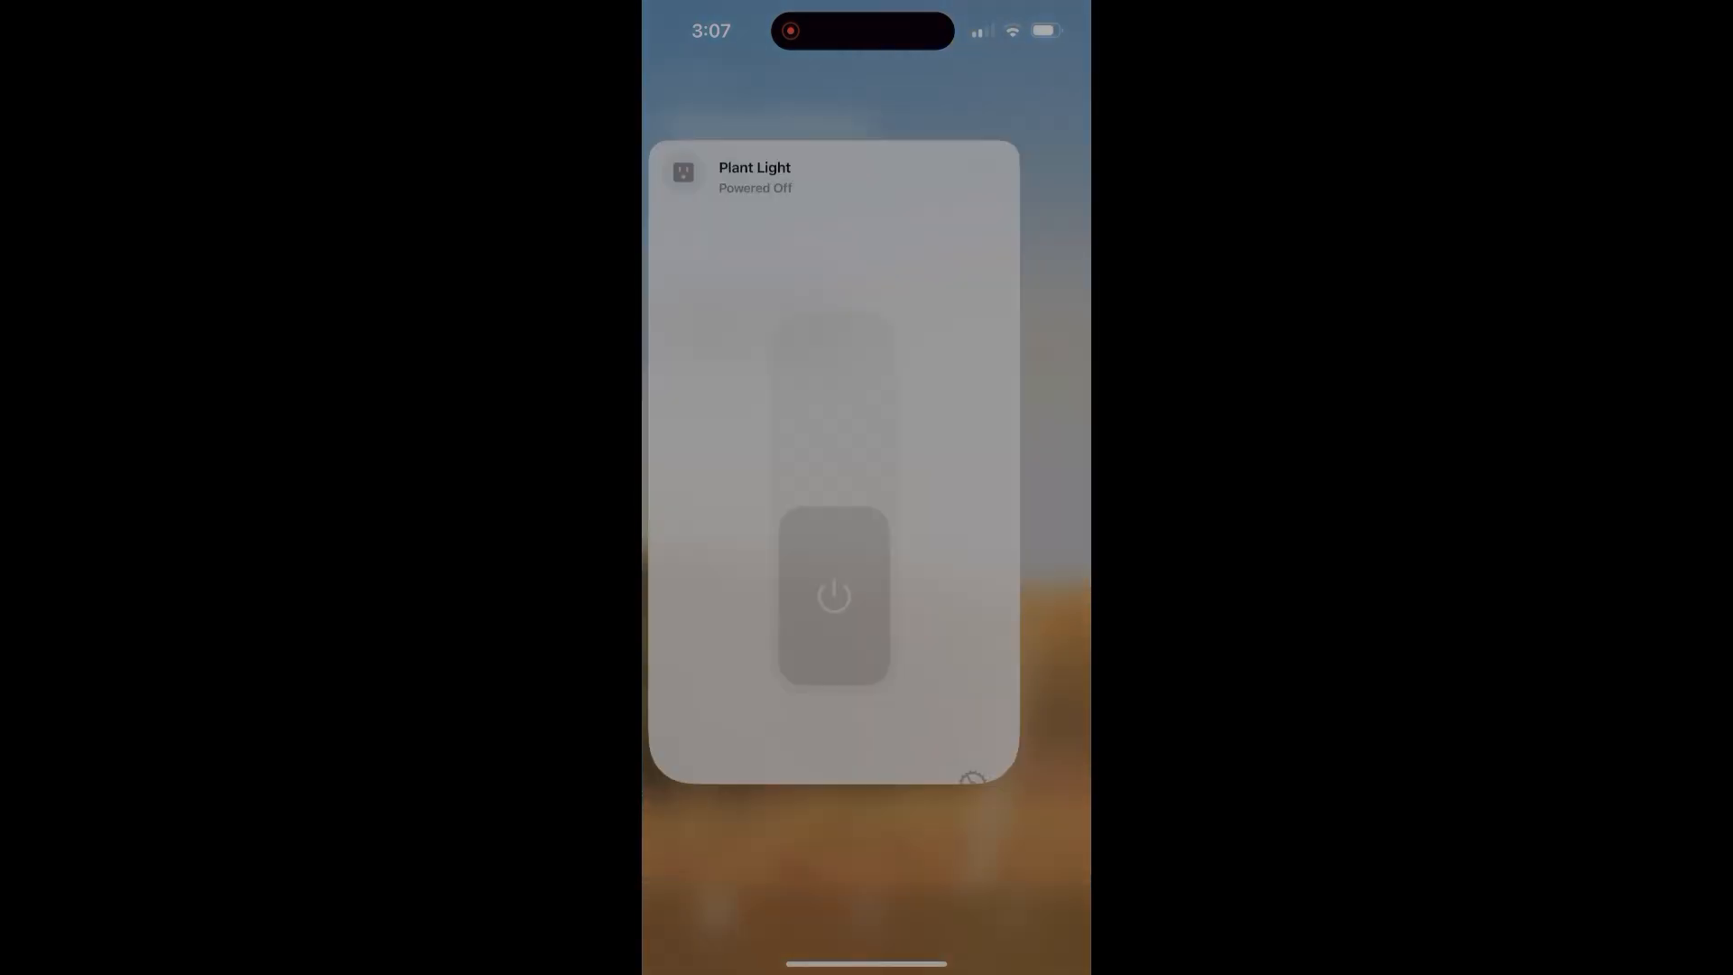
pyautogui.click(833, 597)
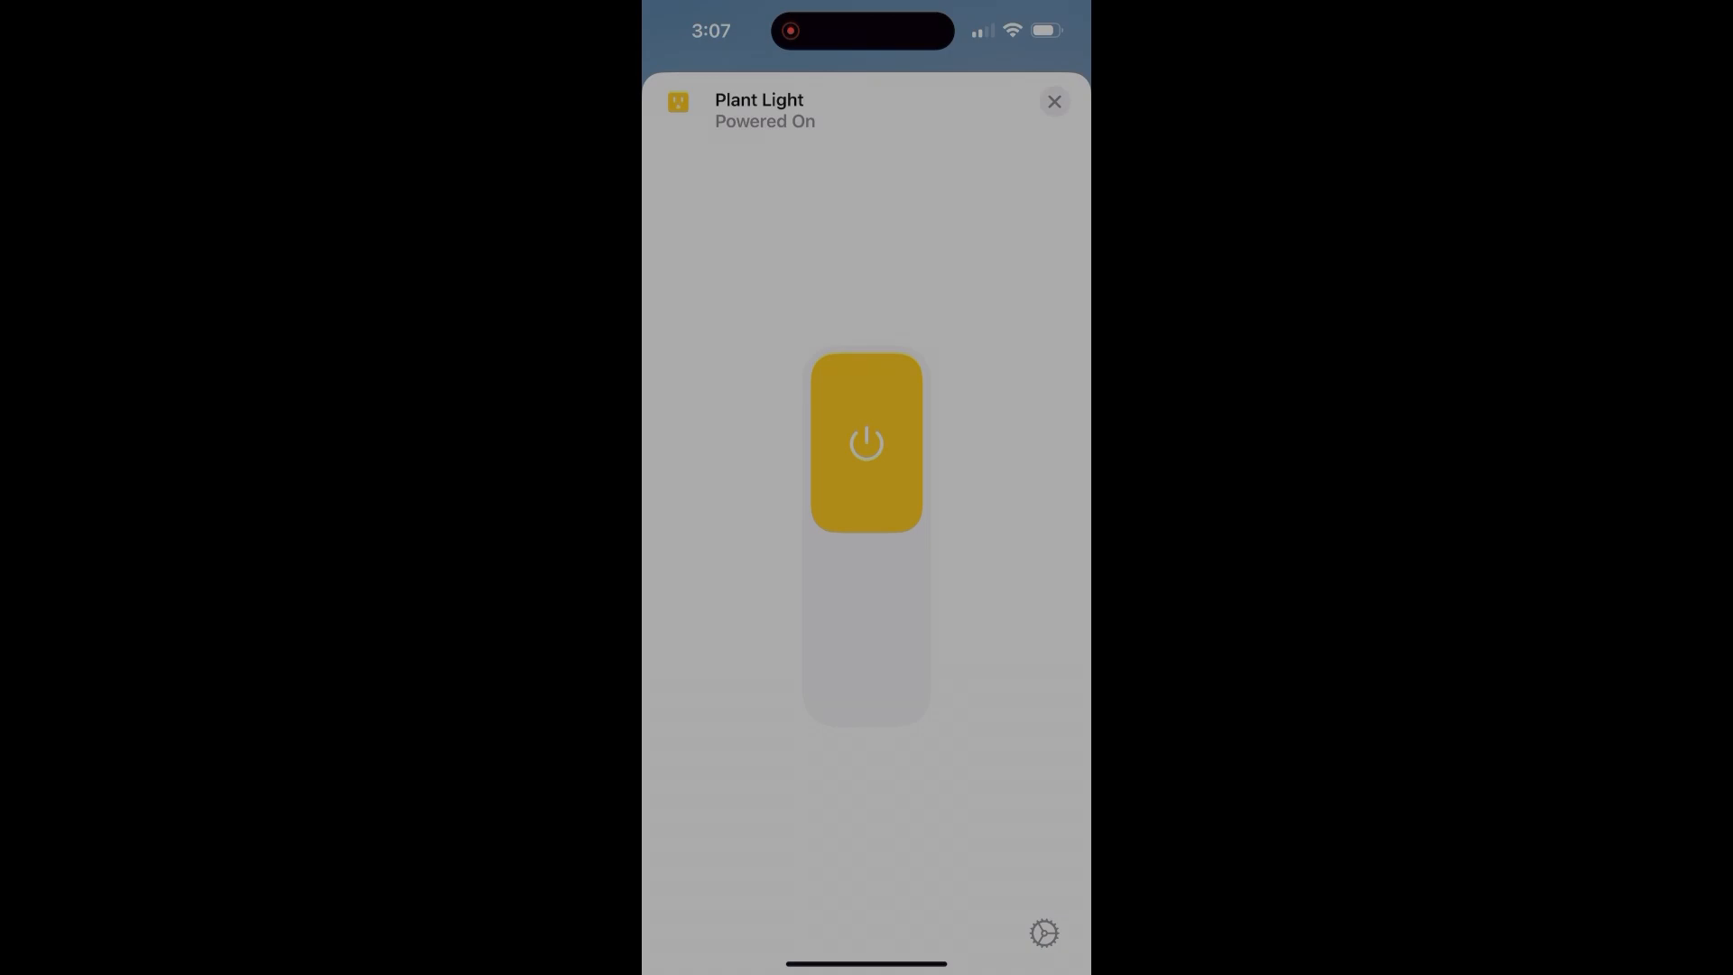
pyautogui.click(1043, 932)
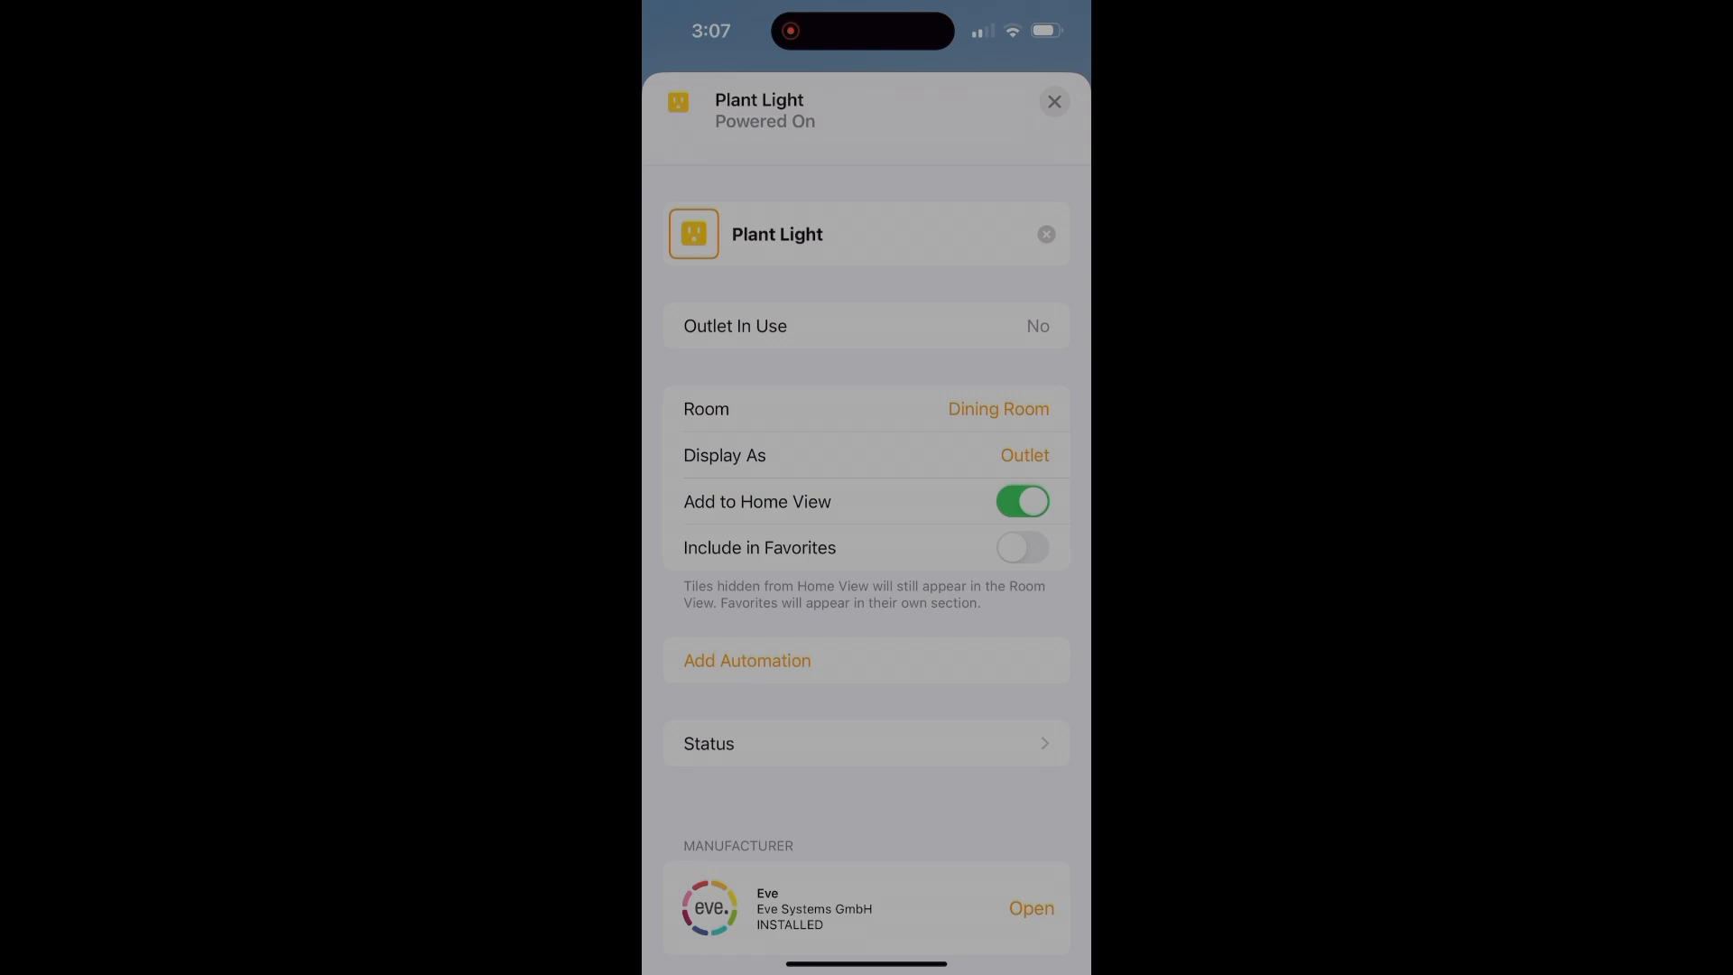
# Step: Begin a Plant Light automation triggered at 3:37 PM, repeating every day
pyautogui.click(747, 659)
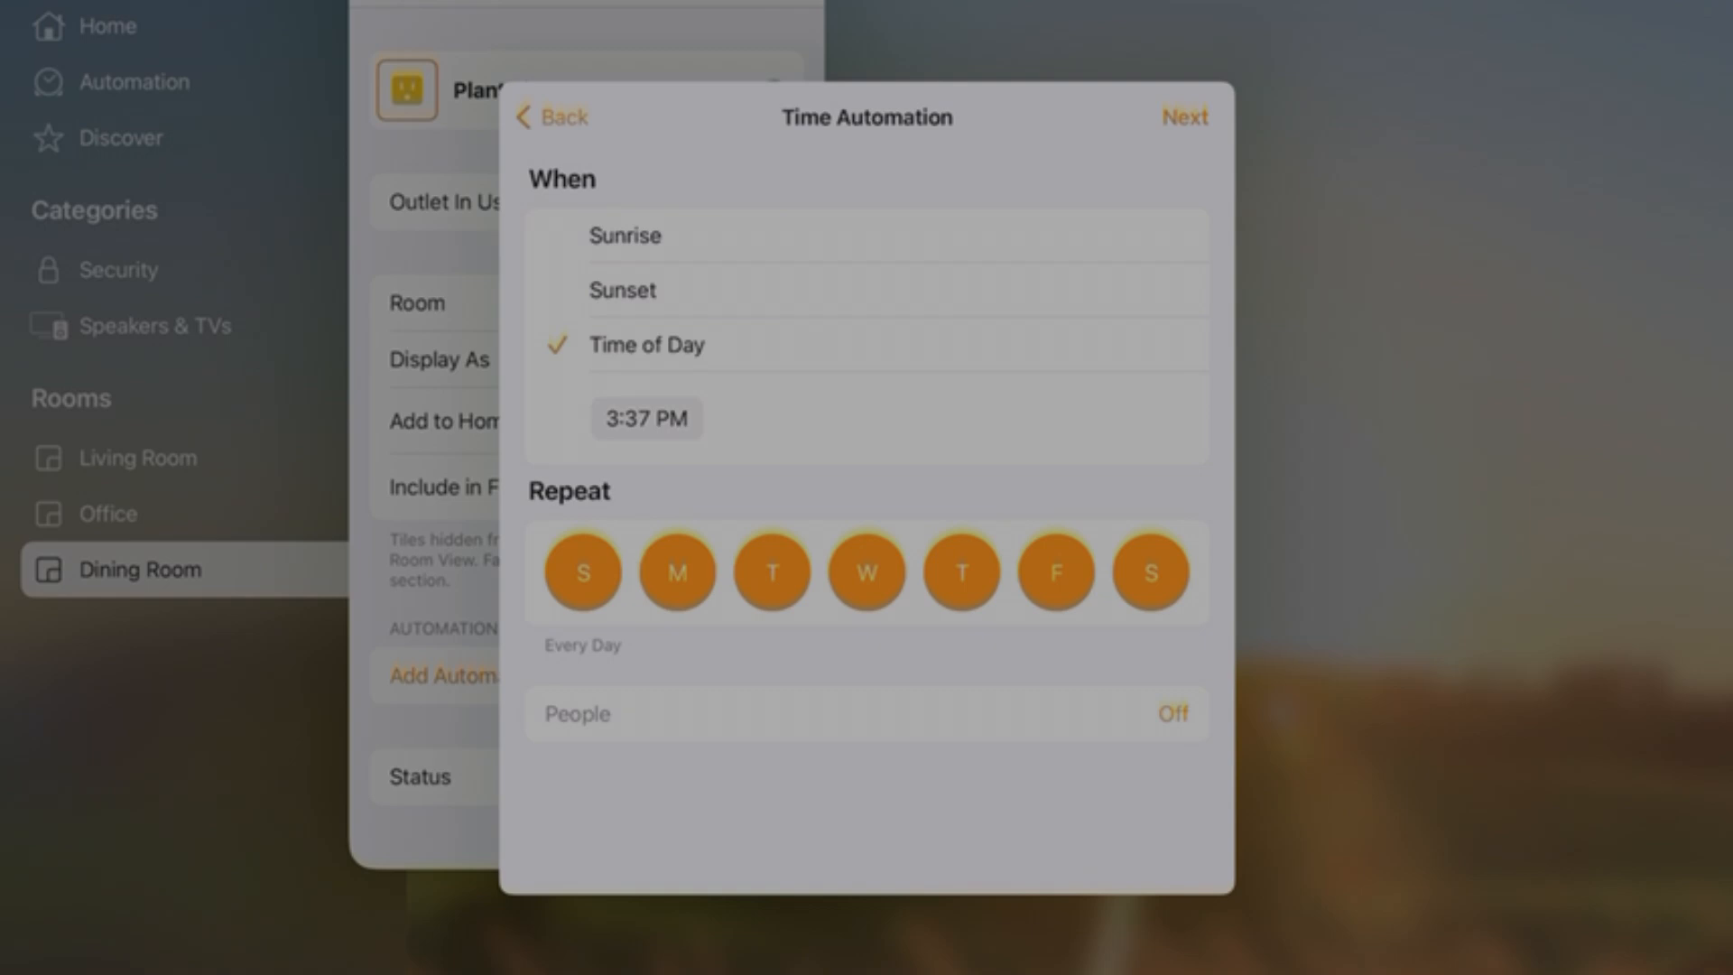
# Step: Create a daily 3:38 PM time-of-day automation that turns Plant Light off
pyautogui.click(1183, 117)
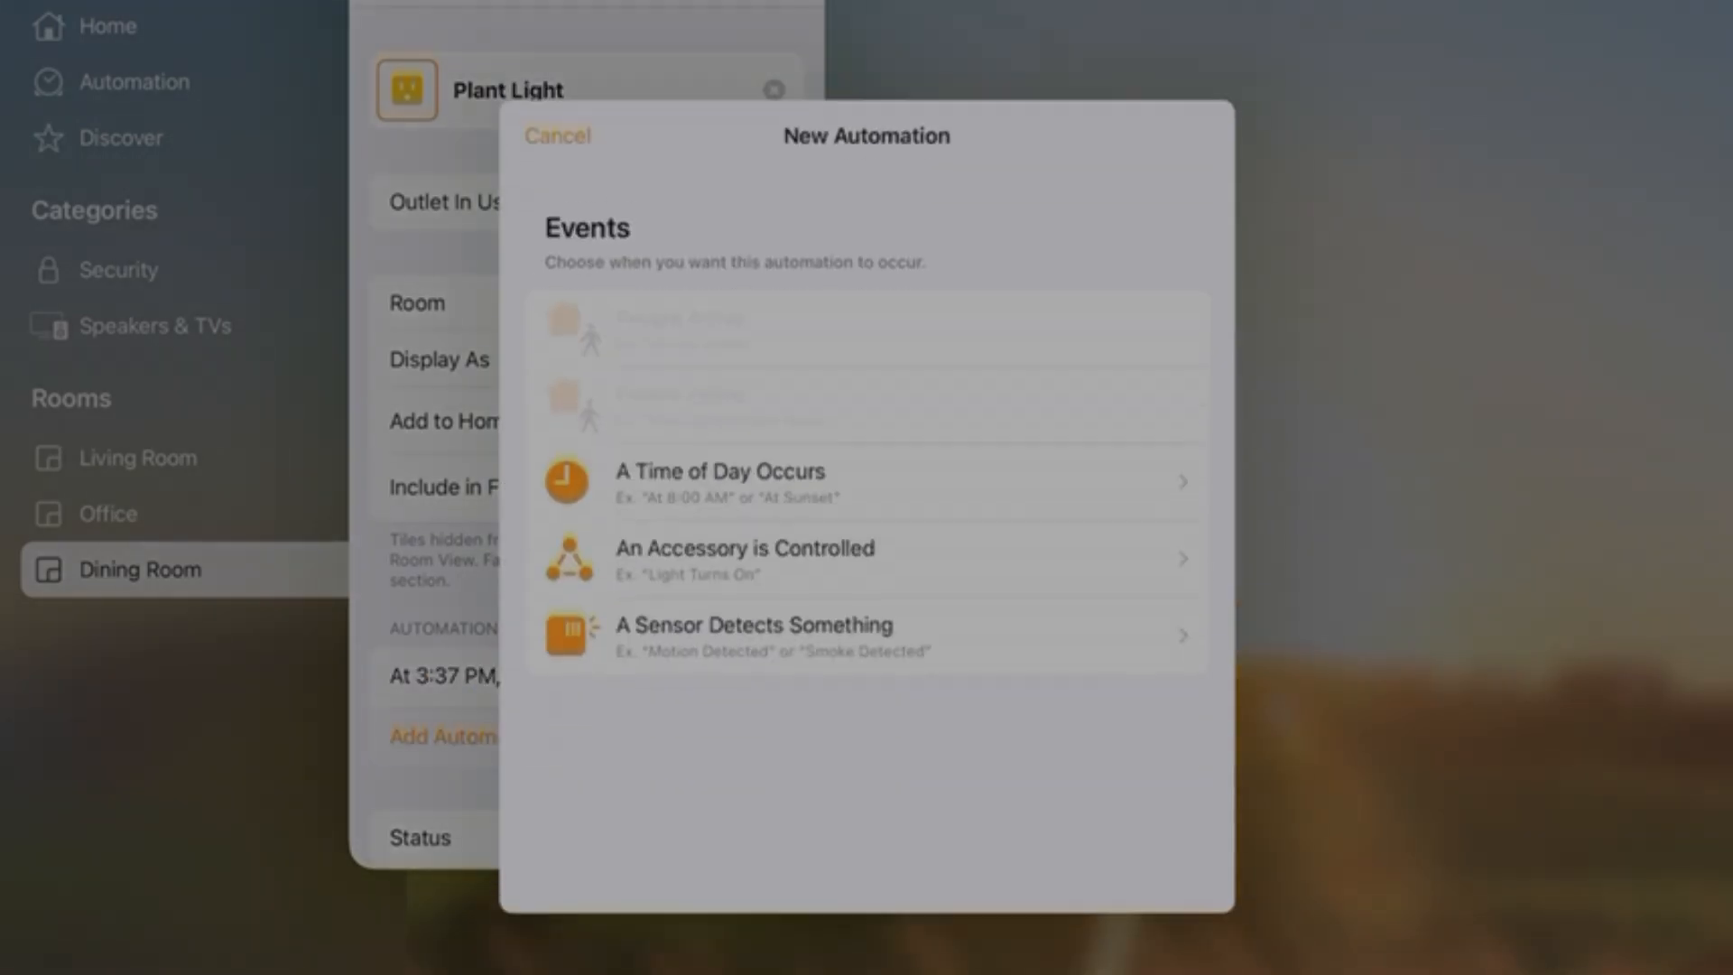
pyautogui.click(718, 481)
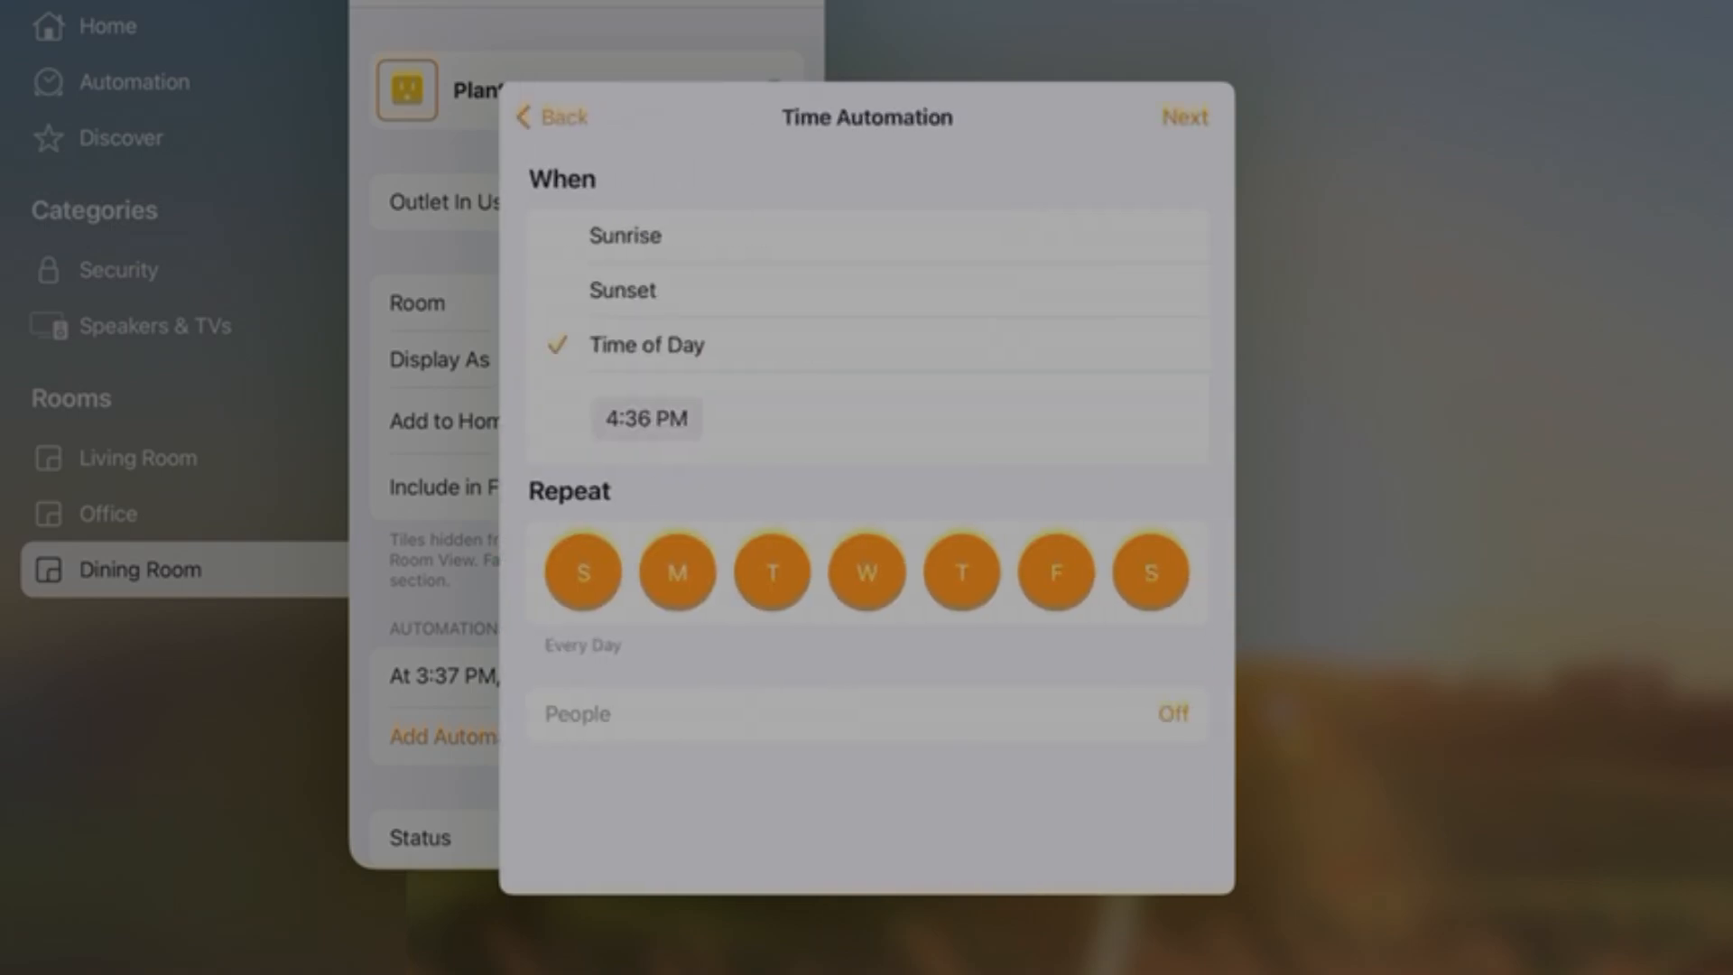
pyautogui.click(645, 418)
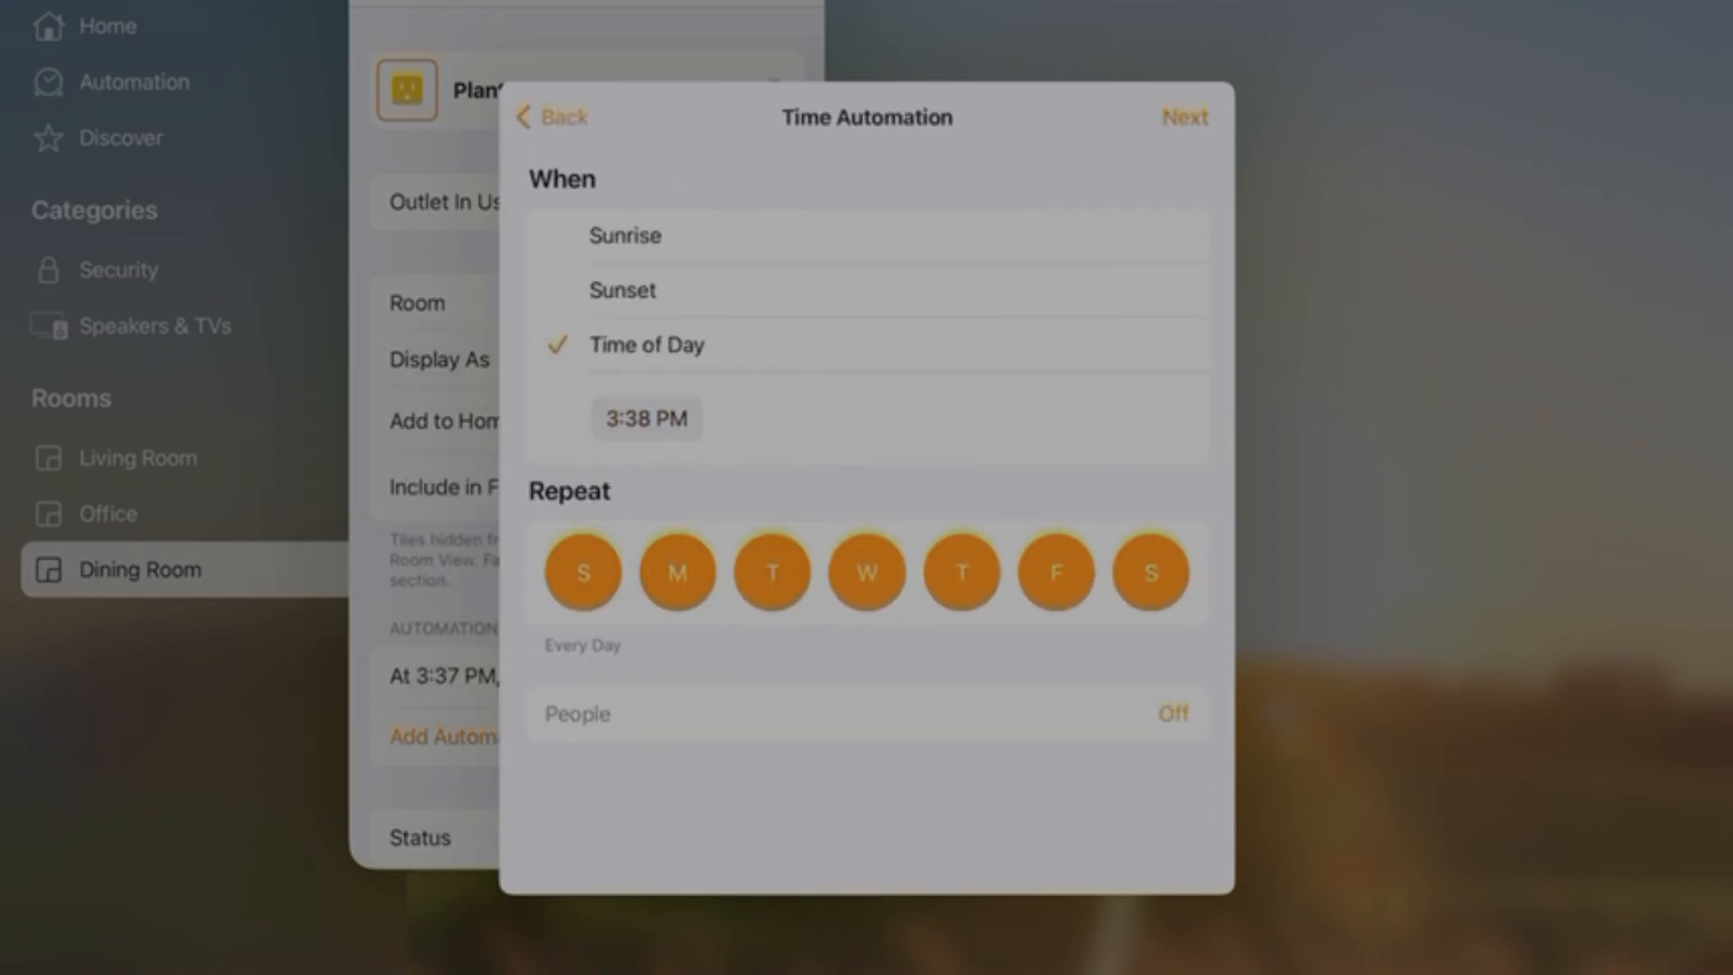
pyautogui.click(1185, 117)
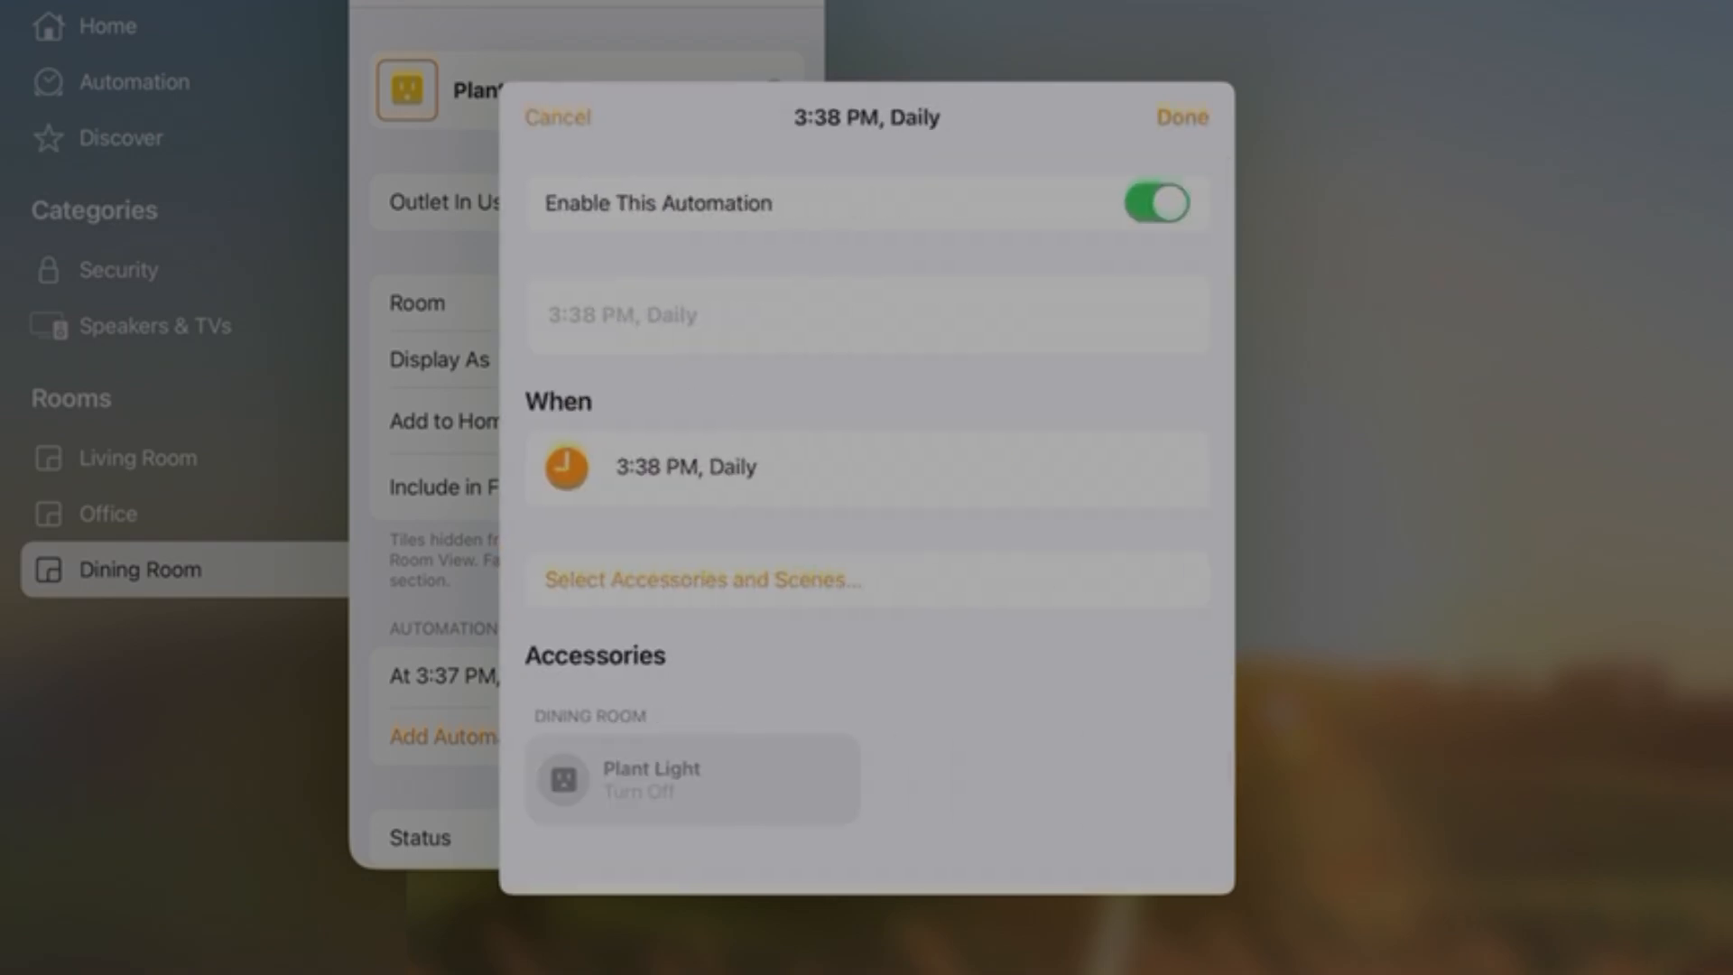
pyautogui.click(1182, 118)
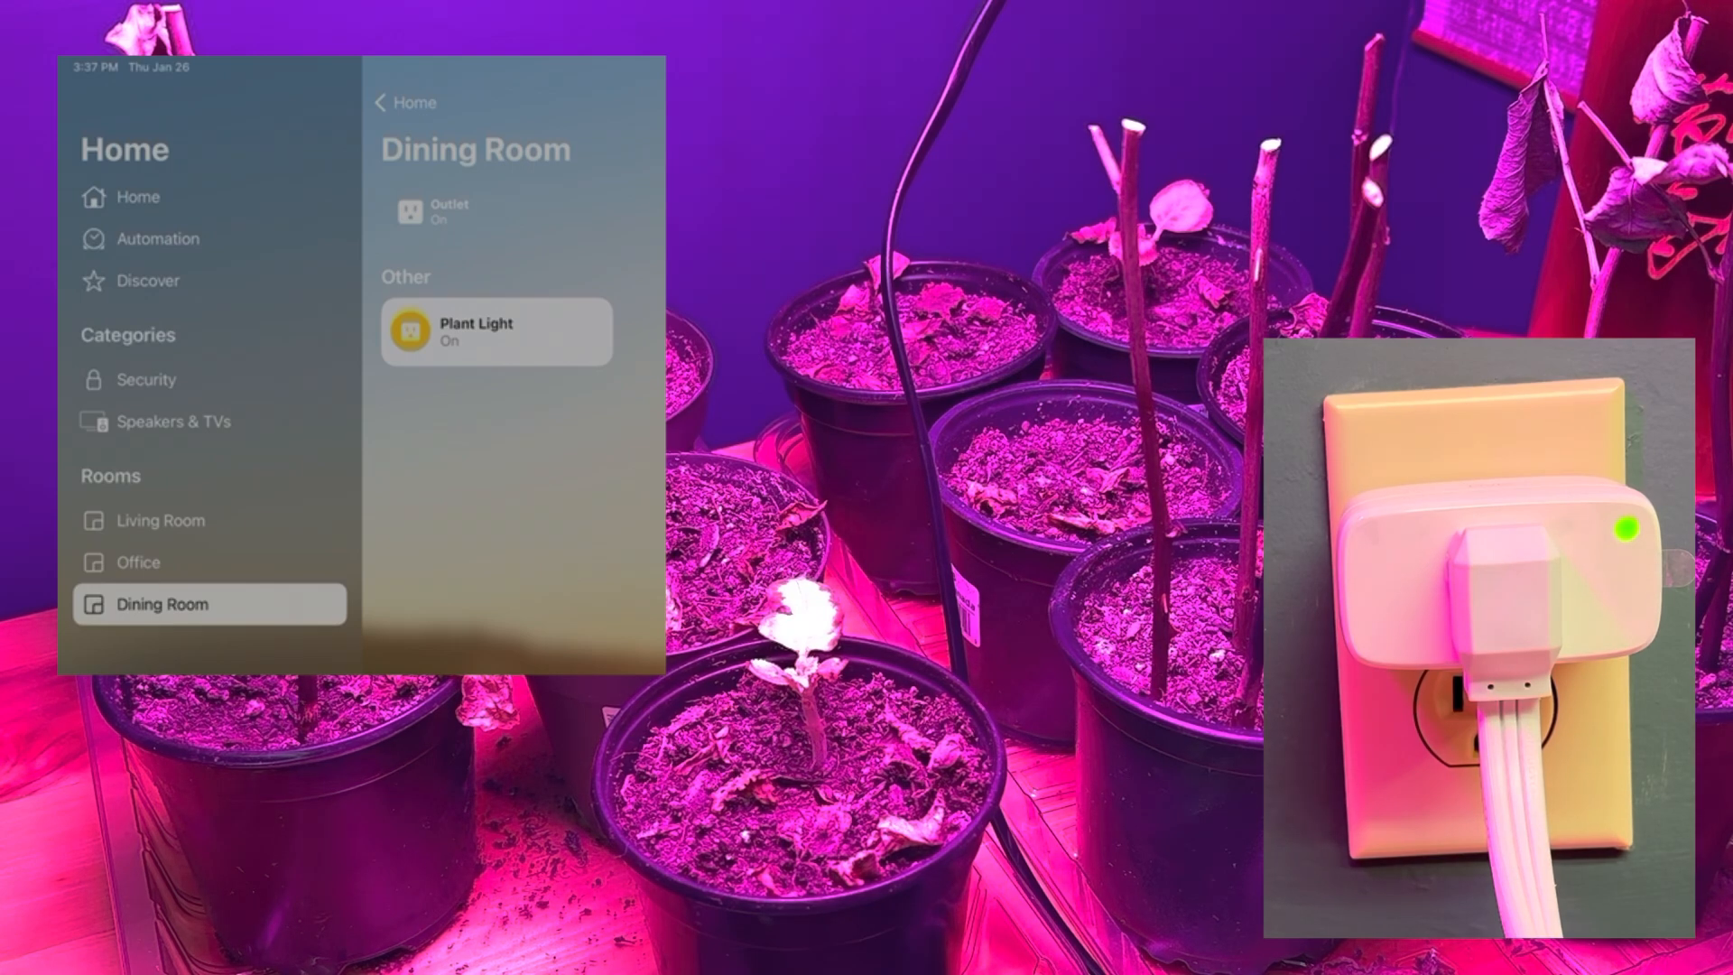
# Step: After Plant Light switches off at 3:38 PM, open the 5:30 AM daily turn-on automation
pyautogui.click(496, 331)
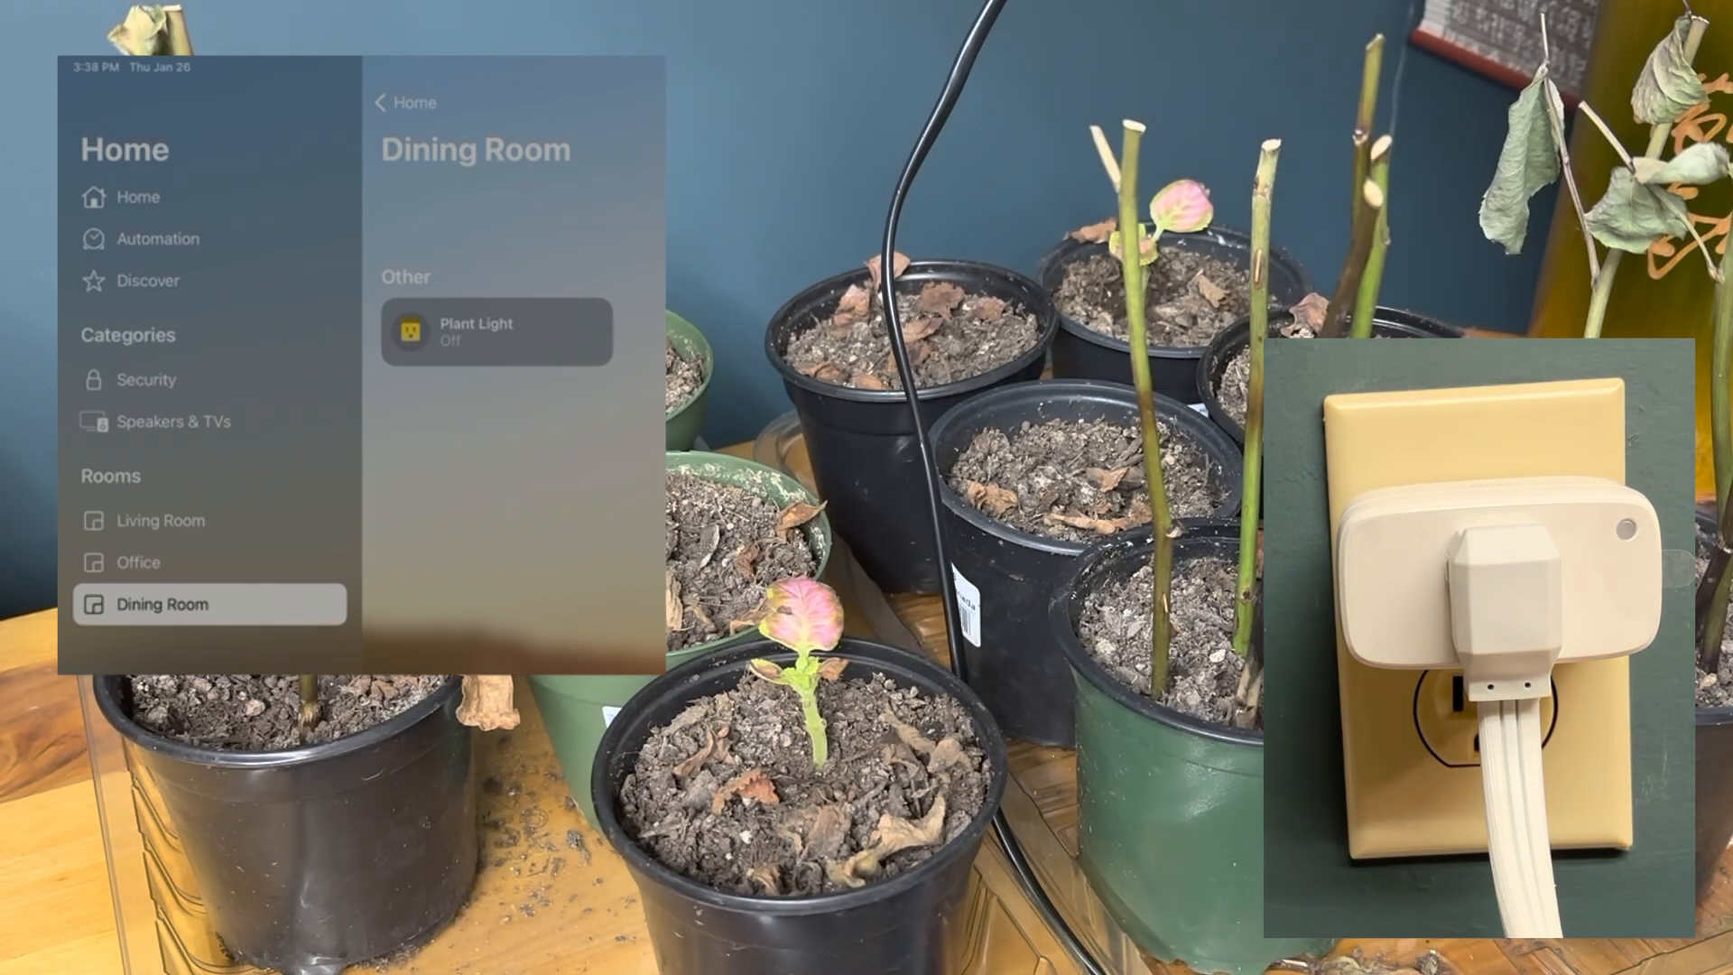
pyautogui.click(496, 331)
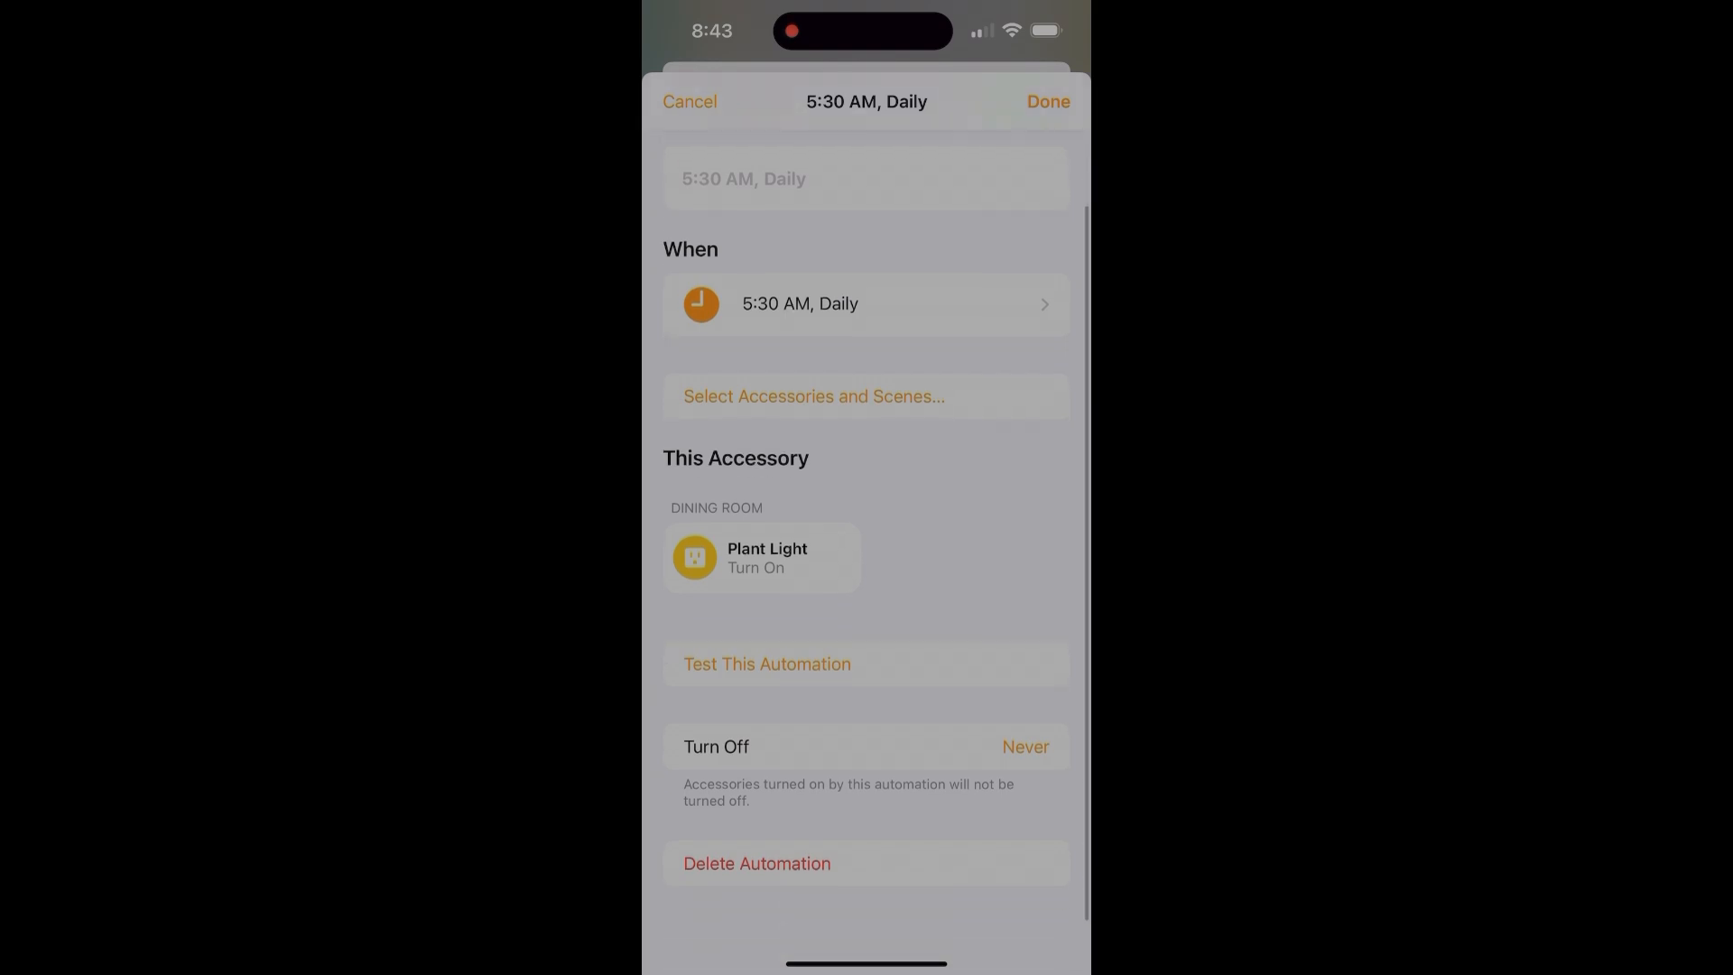
pyautogui.scroll(-3)
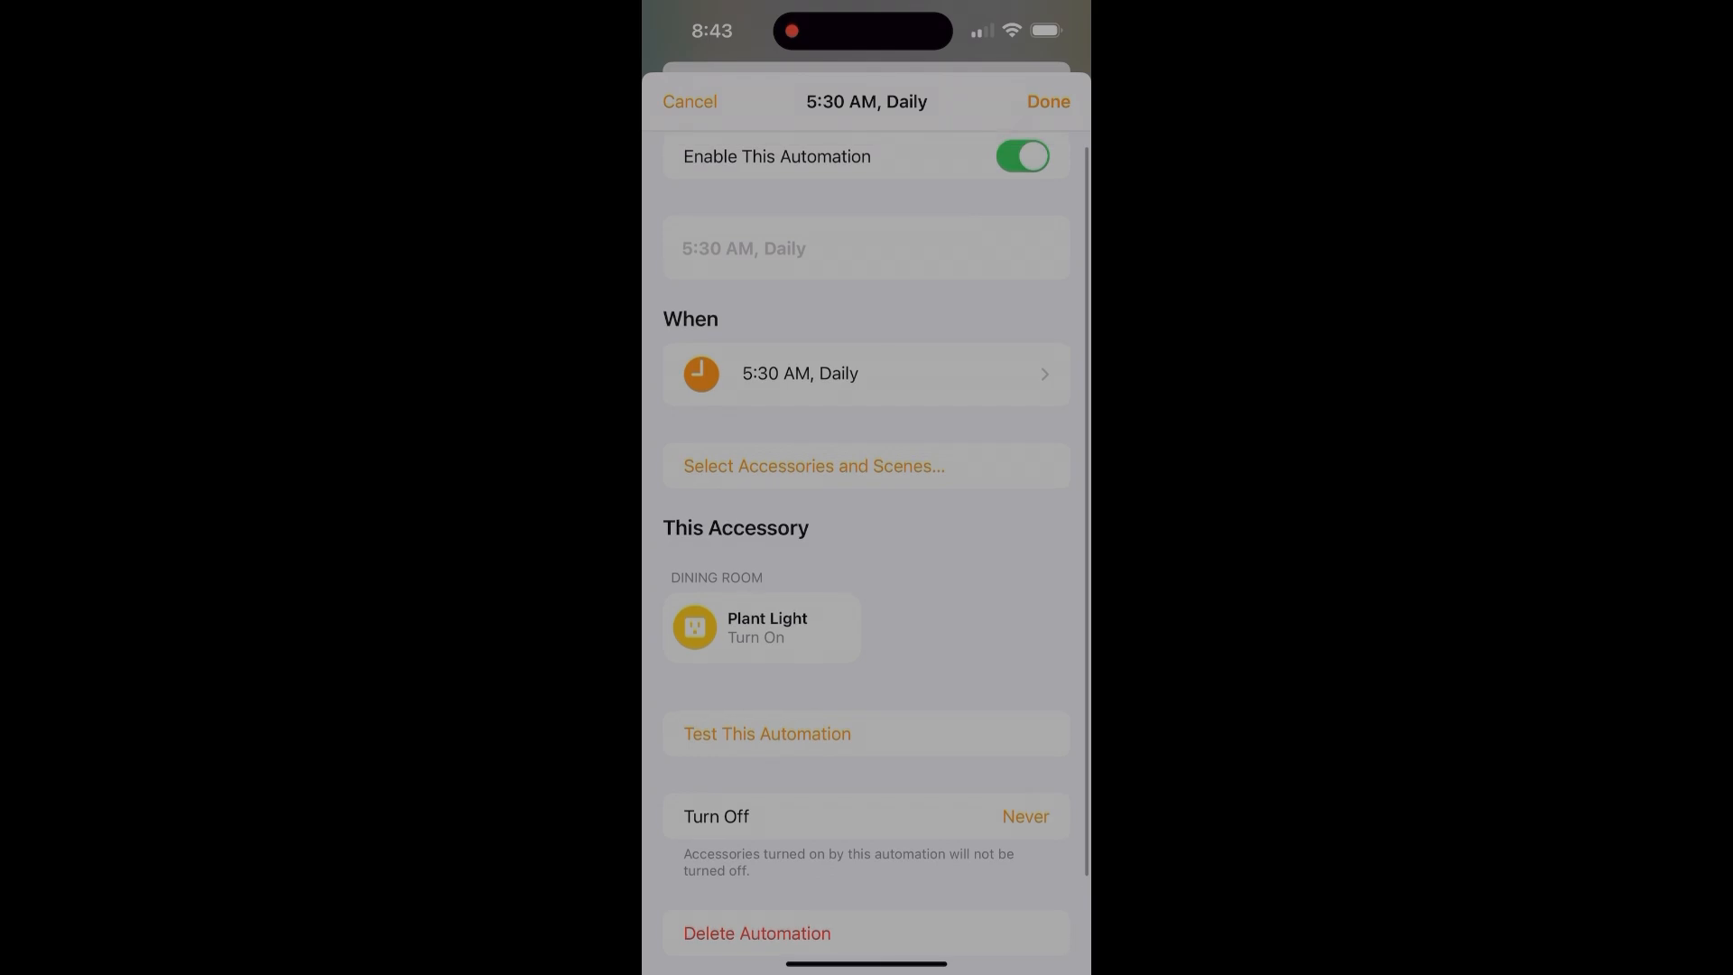
pyautogui.click(865, 372)
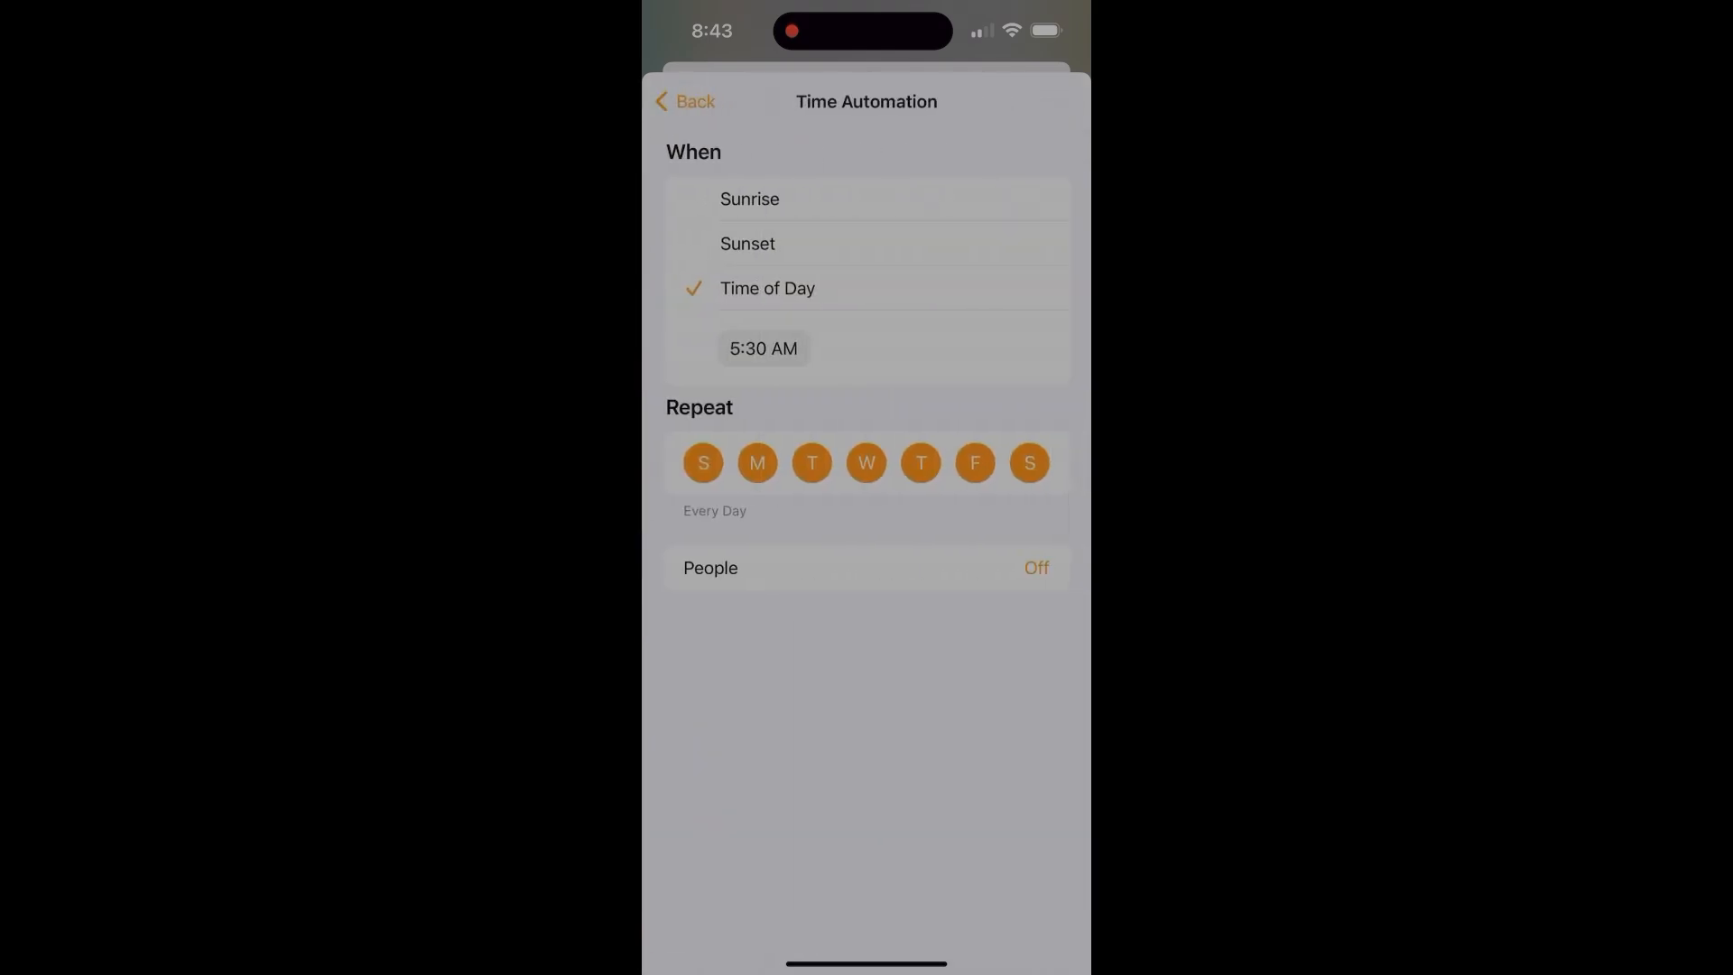
pyautogui.click(683, 100)
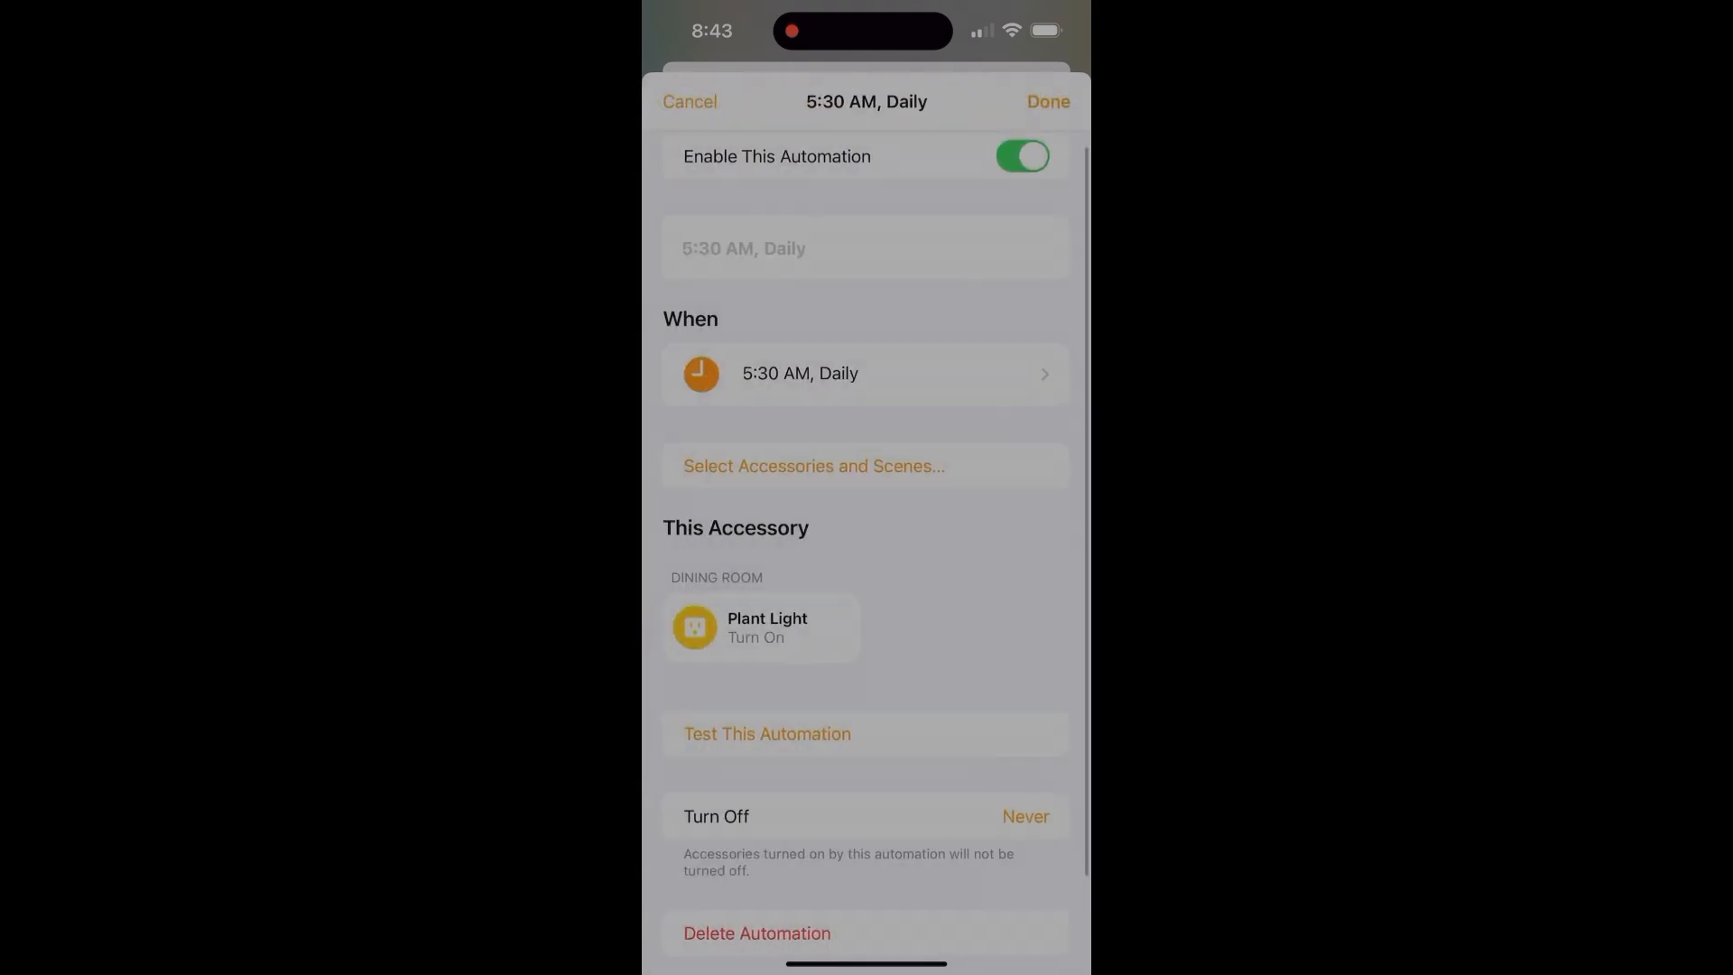